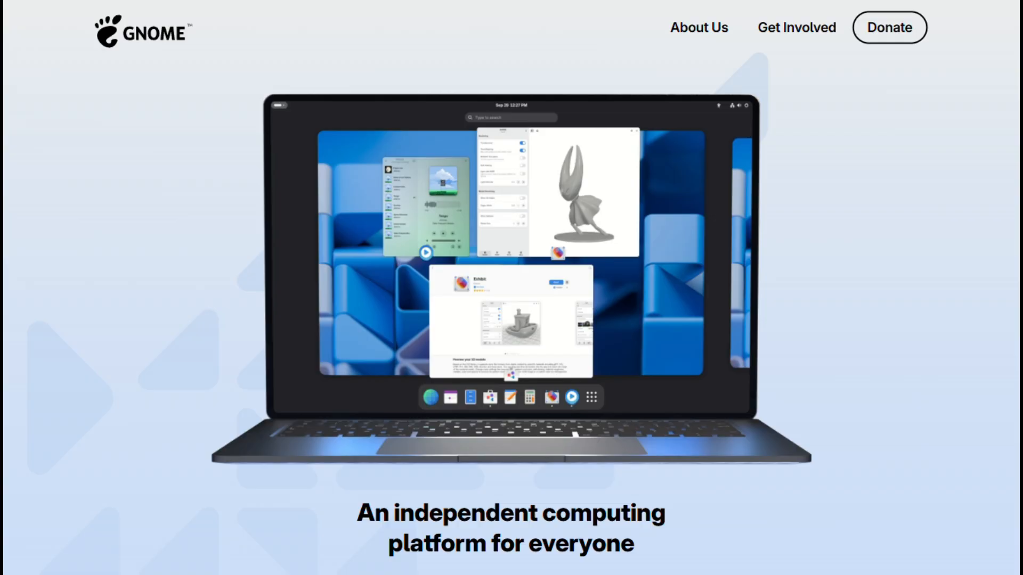
Scroll the GNOME homepage past Room to Breathe and Batteries Included to Ecosystem.
scroll(down, 3)
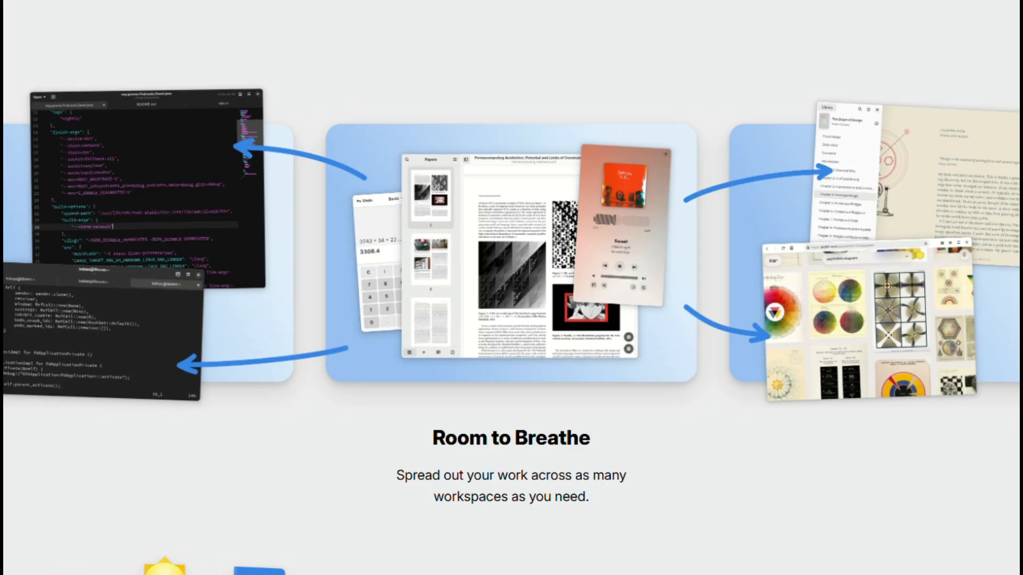
scroll(down, 3)
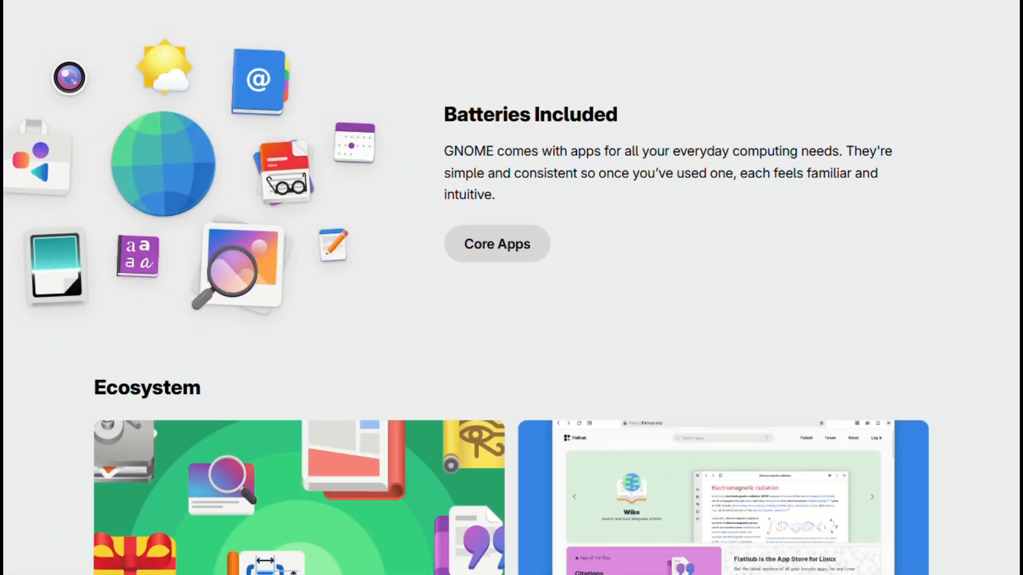
scroll(down, 3)
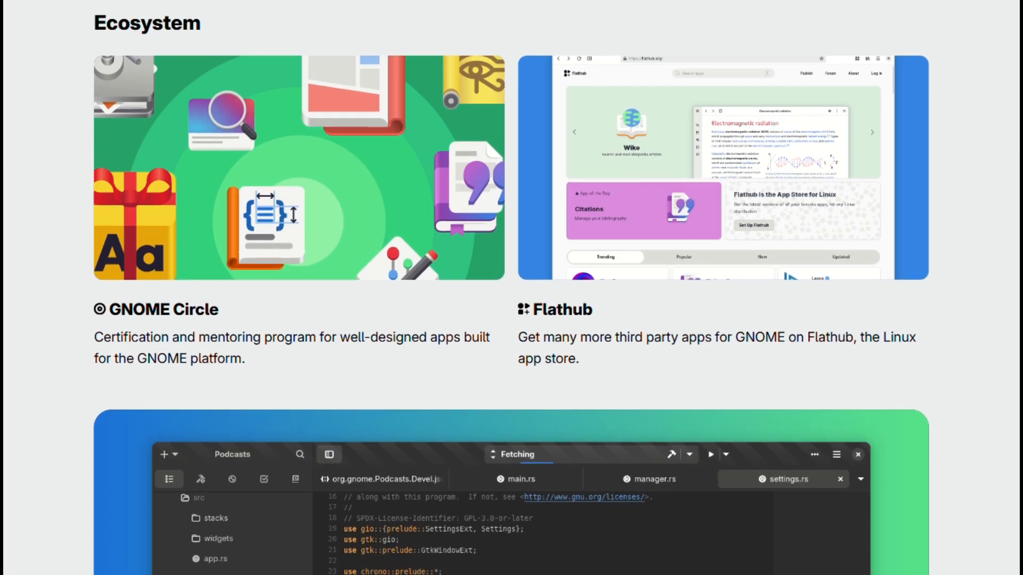
scroll(down, 3)
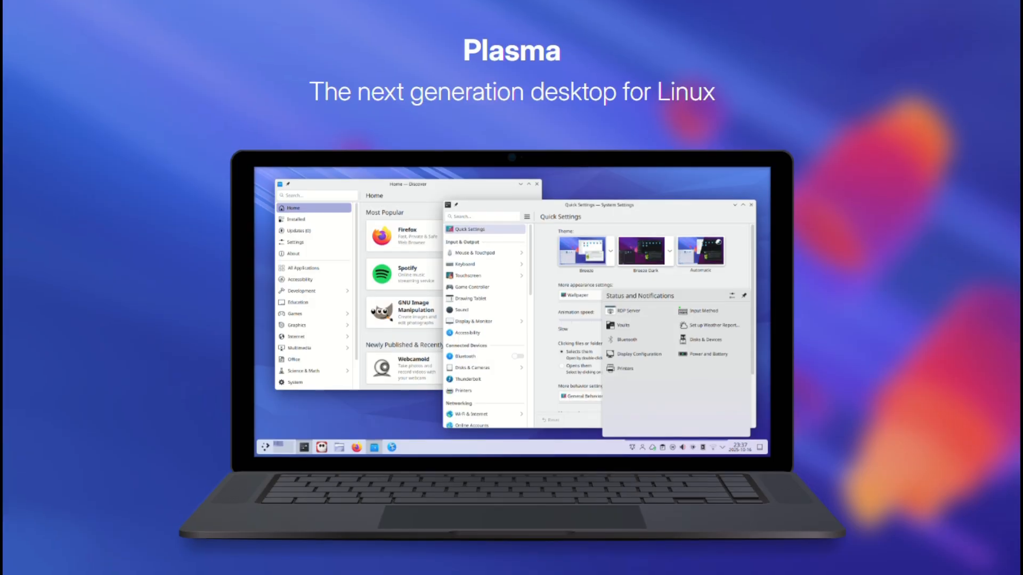
Scroll past the Applications, Mobile, neon and Development Tools cards to Frameworks.
scroll(down, 3)
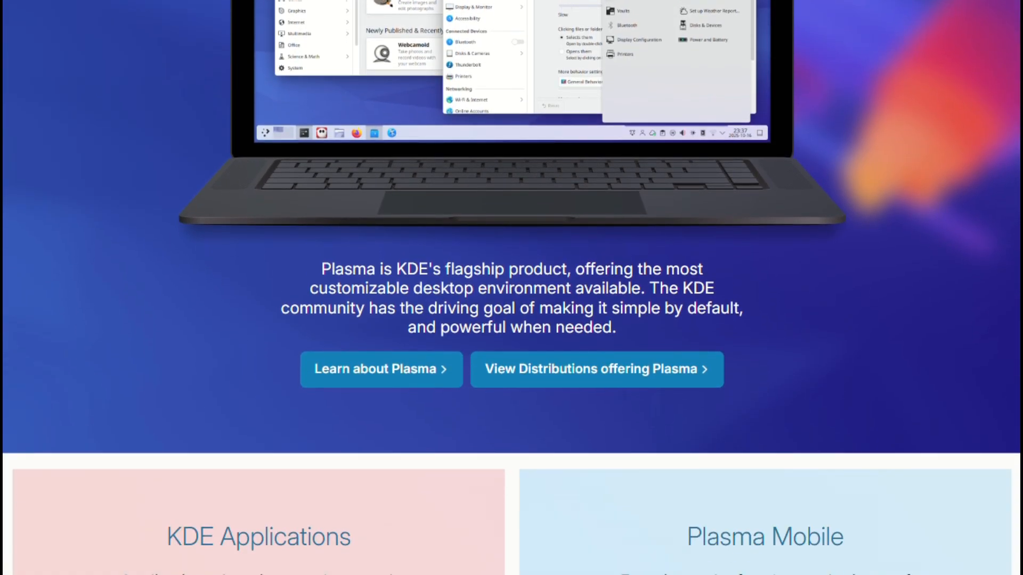
scroll(down, 3)
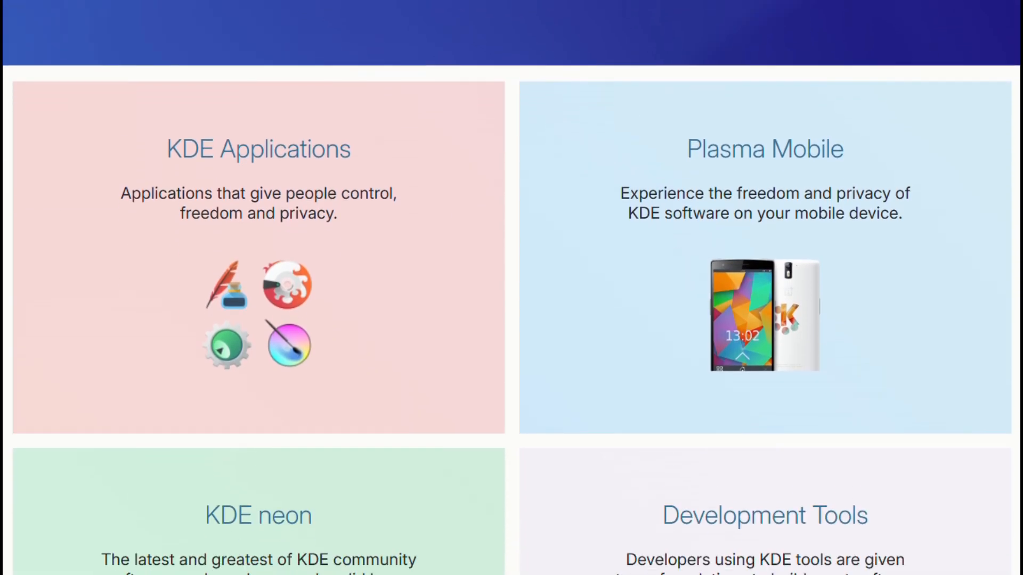
scroll(down, 3)
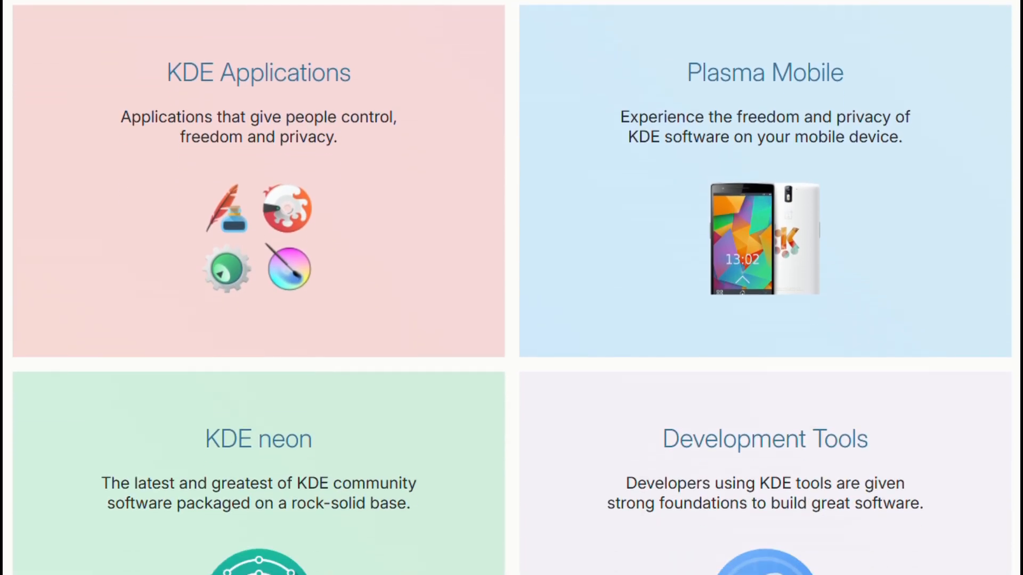
scroll(down, 3)
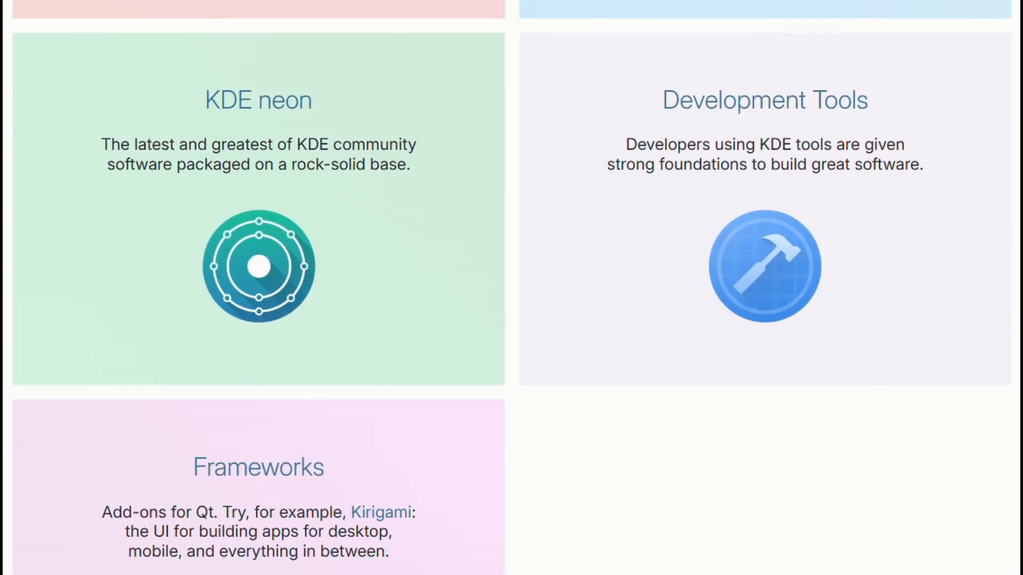
scroll(down, 3)
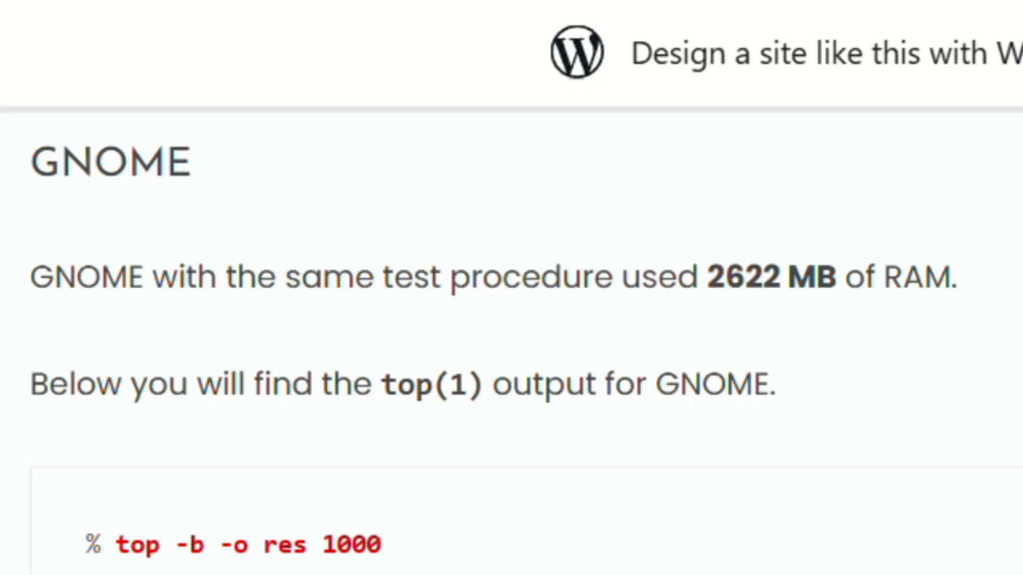
Scroll the blog post to the GNOME heading with the 2622 MB RAM result.
scroll(down, 3)
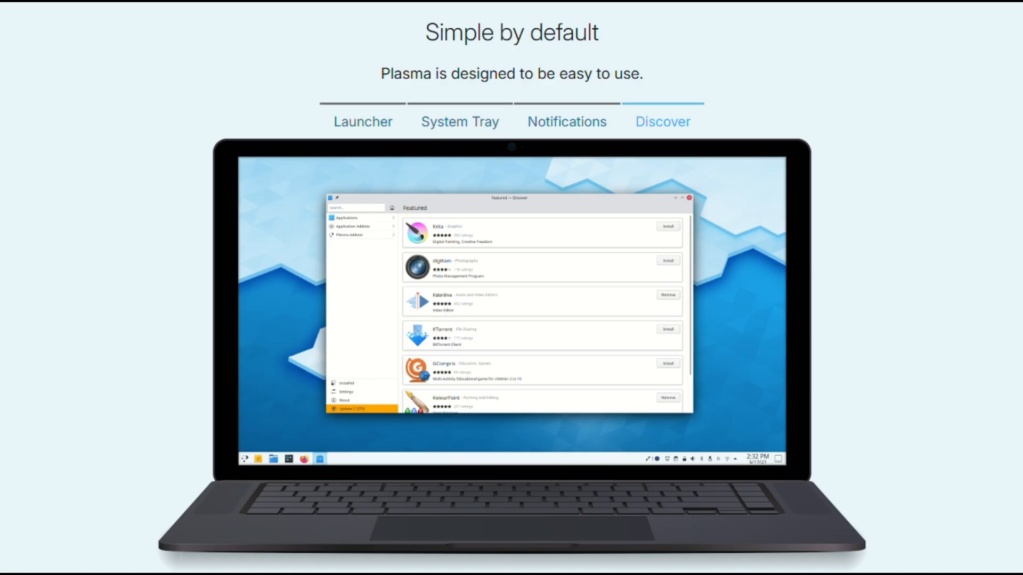
Switch the Simple by default carousel from Discover to the Launcher slide.
click(363, 122)
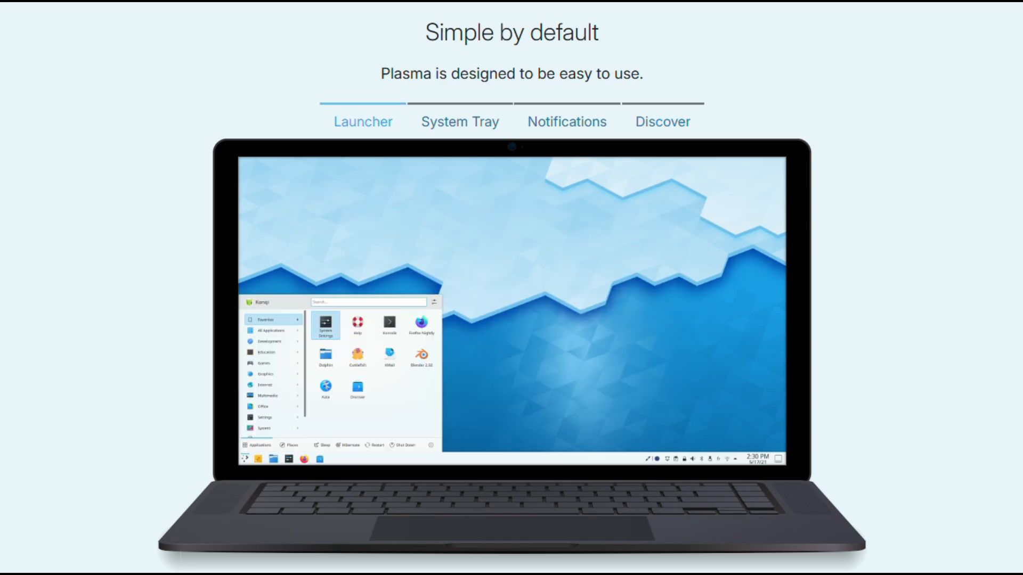
click(459, 121)
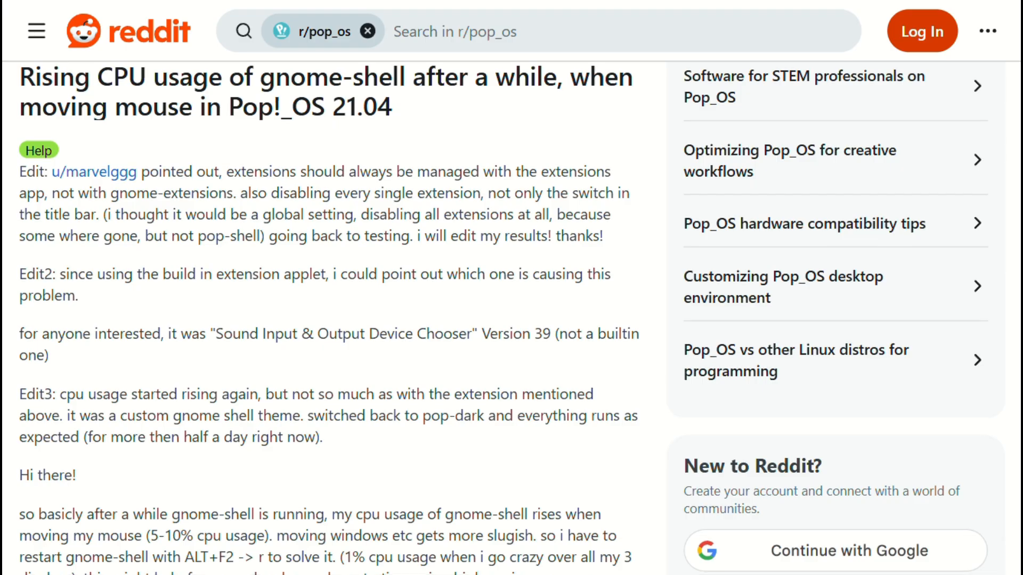
Scroll the r/pop_os gnome-shell CPU post past its edits to the Xorg log lines.
scroll(down, 3)
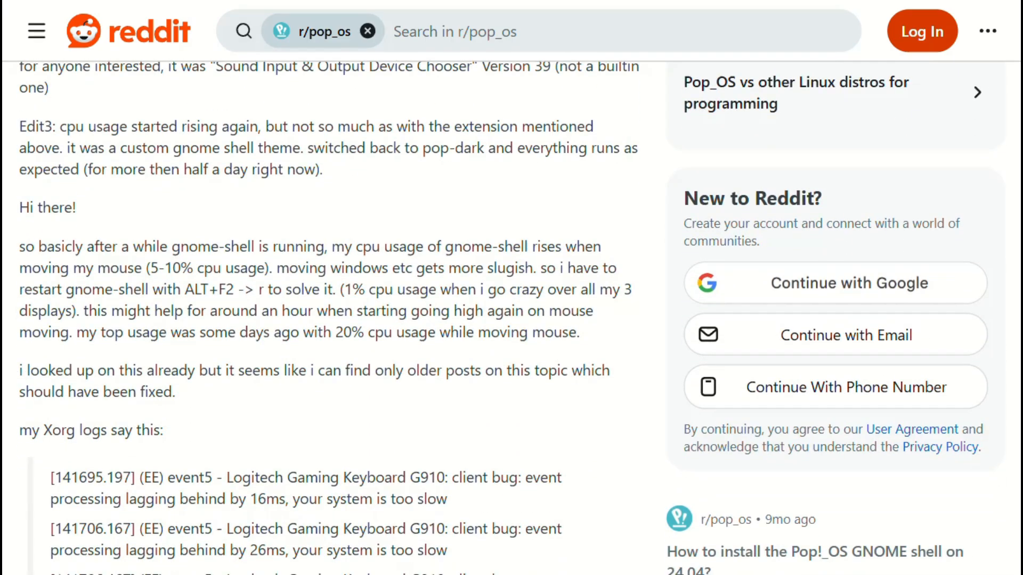
scroll(down, 3)
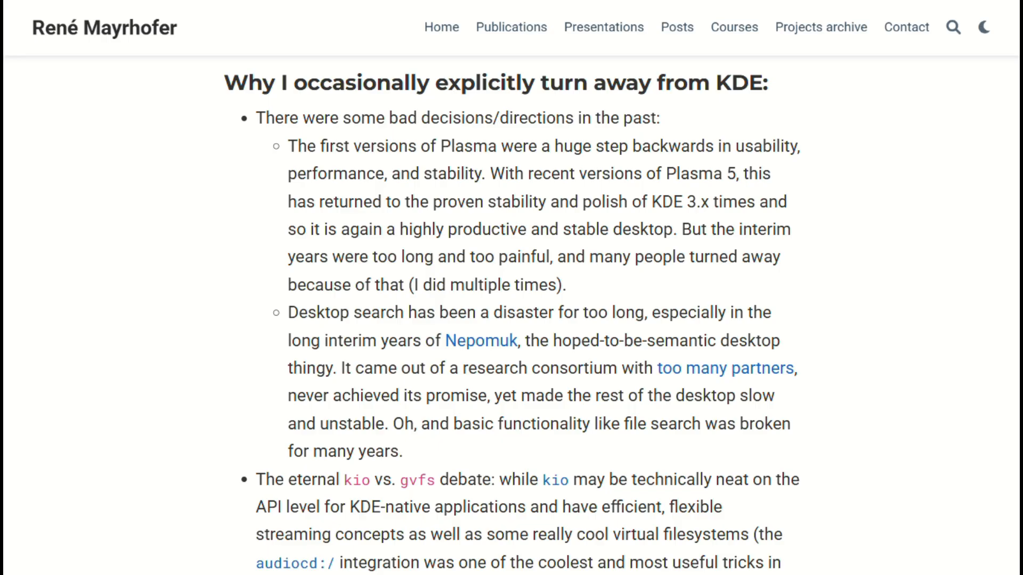
scroll(down, 3)
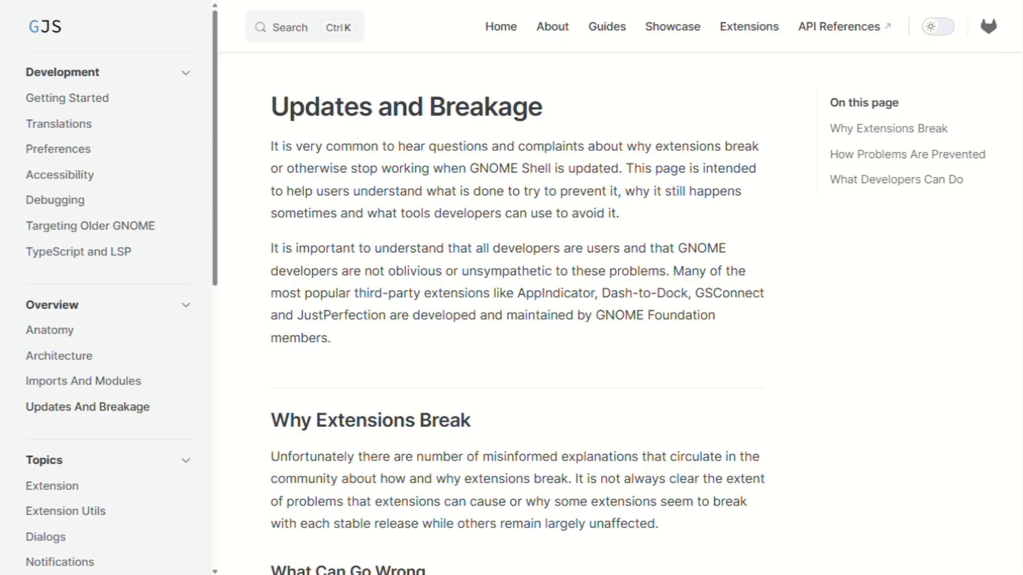
Scroll past Why Extensions Break and What Can Go Wrong to Monkey-patching.
scroll(down, 3)
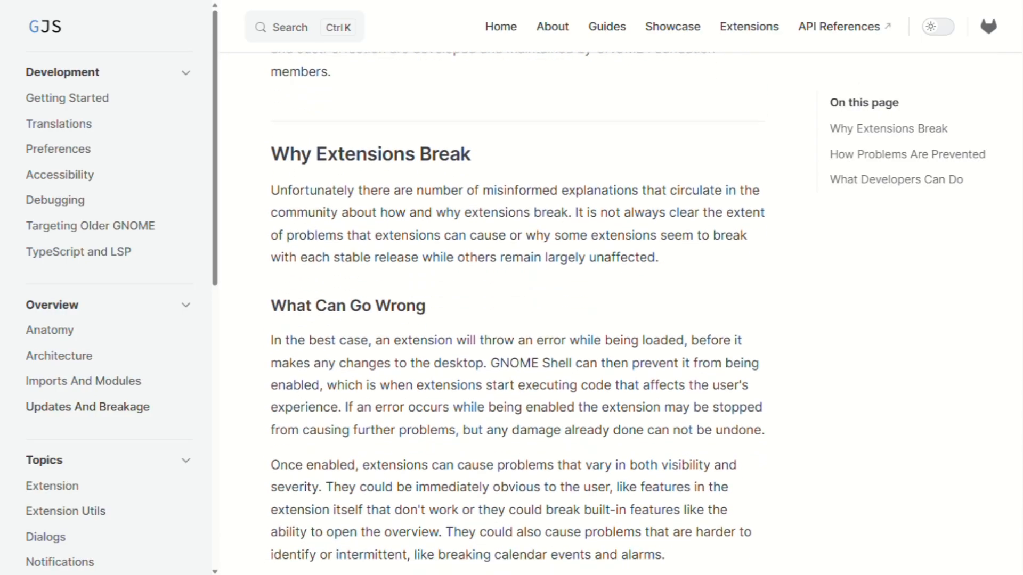
scroll(up, 3)
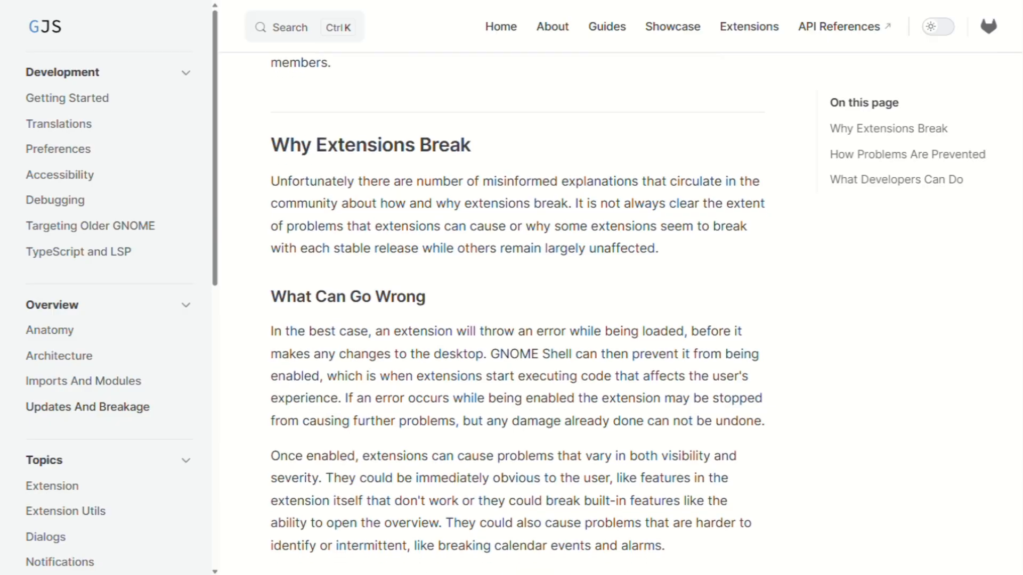
scroll(down, 3)
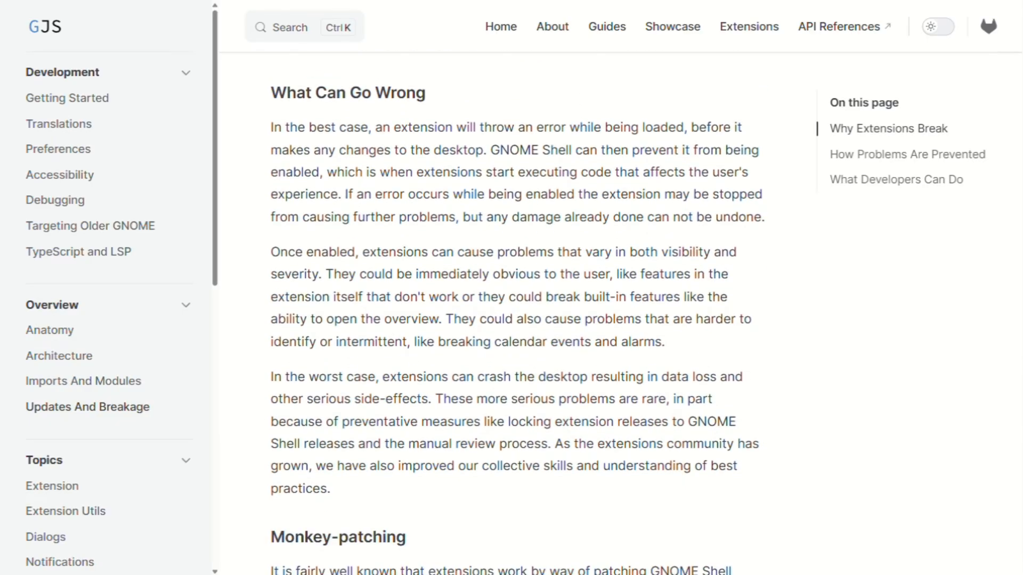
scroll(down, 3)
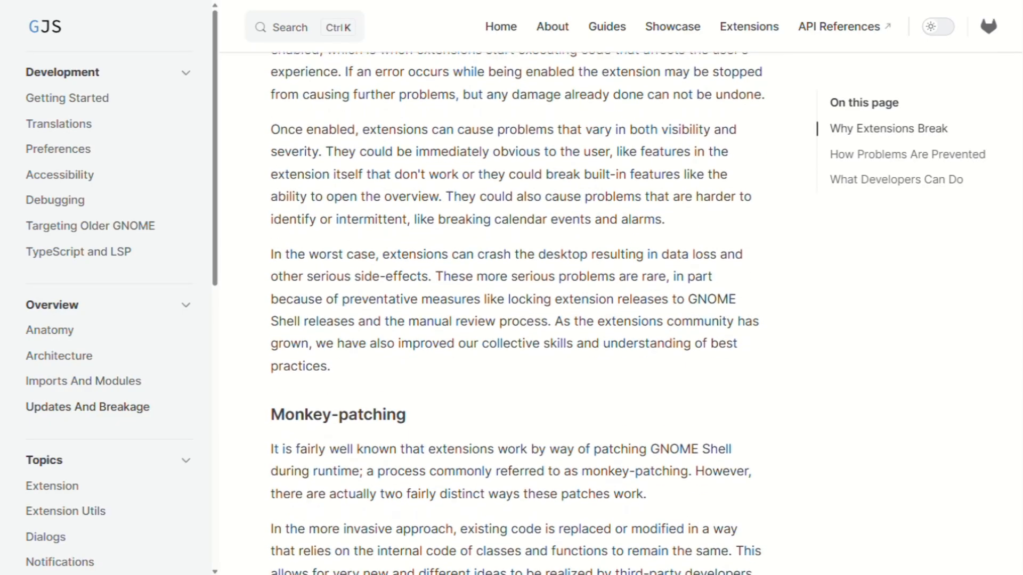
scroll(down, 3)
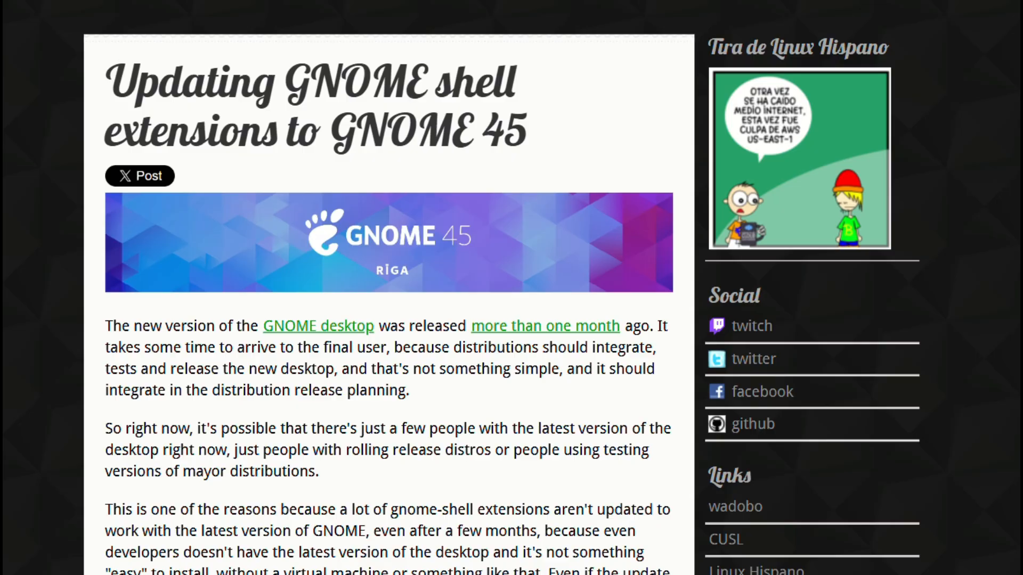
Scroll from 'Lack of a Stable API' down to 'How Problems Are Prevented'.
scroll(down, 3)
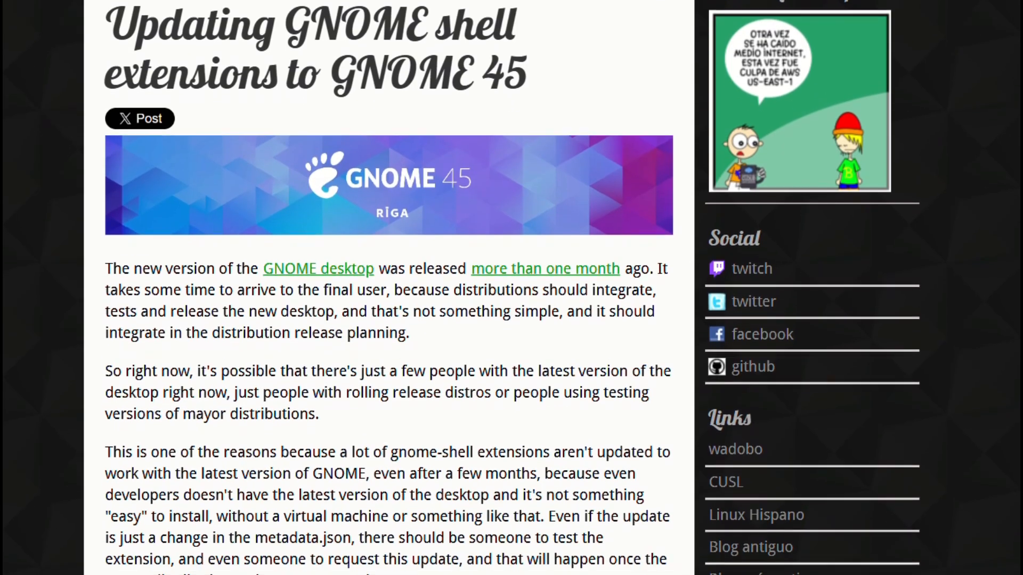
scroll(down, 3)
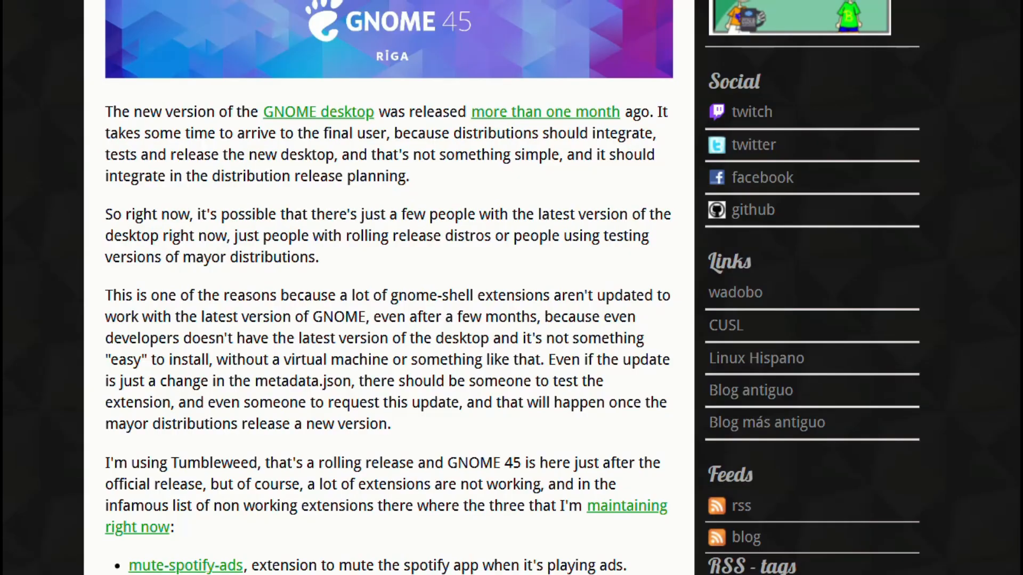
scroll(down, 3)
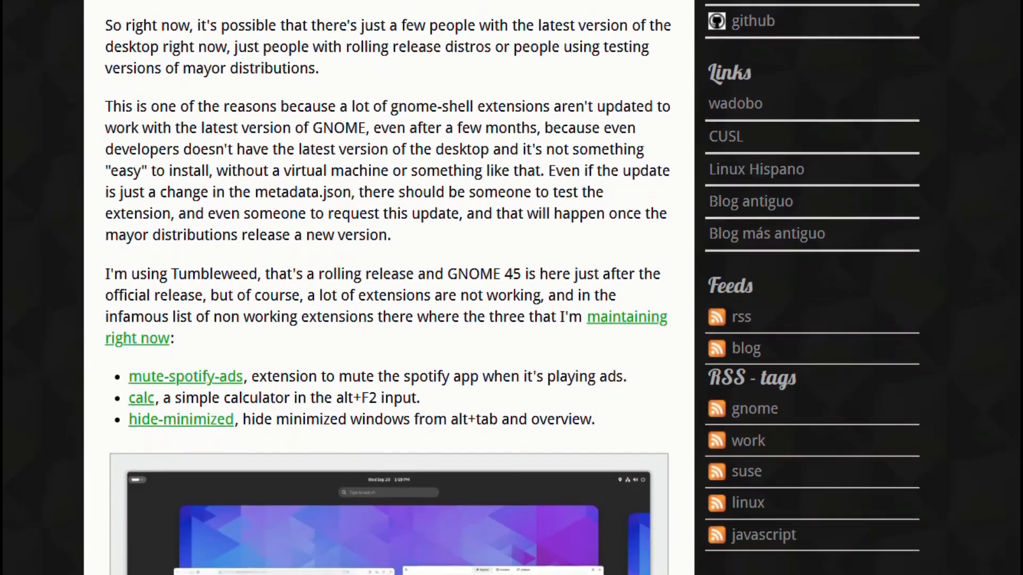
scroll(down, 3)
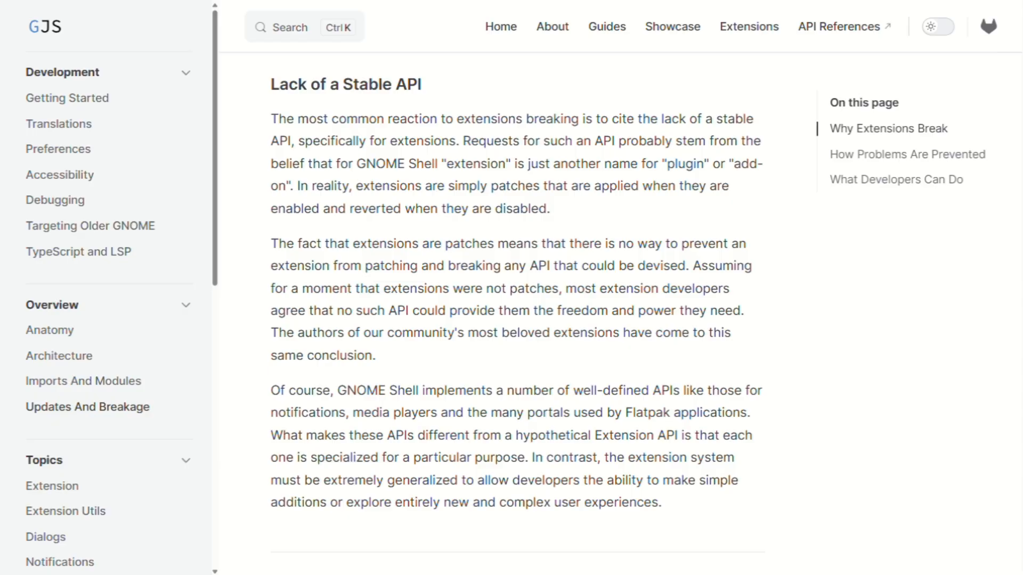
scroll(down, 3)
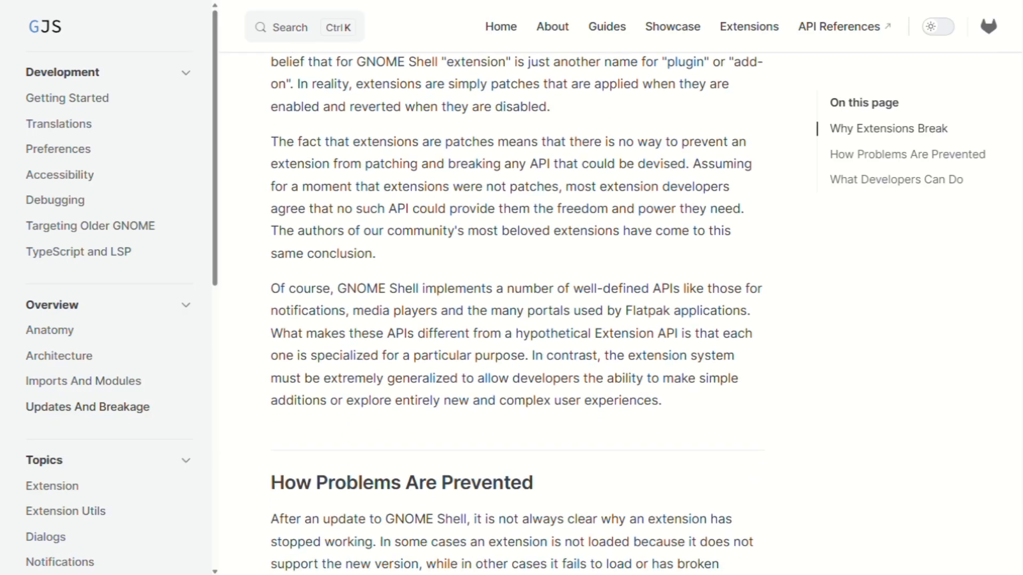
scroll(down, 3)
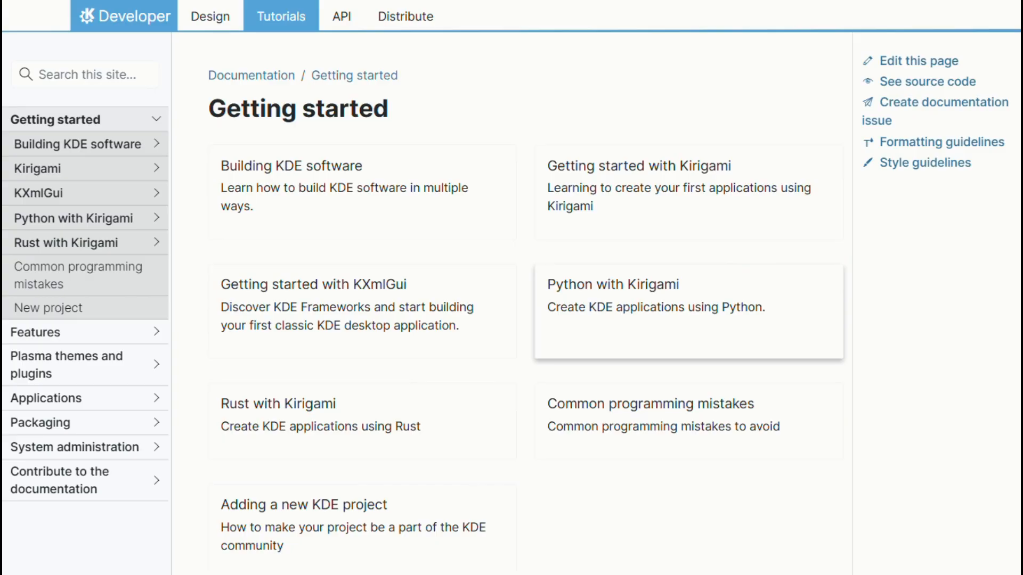
mouse_move(360, 191)
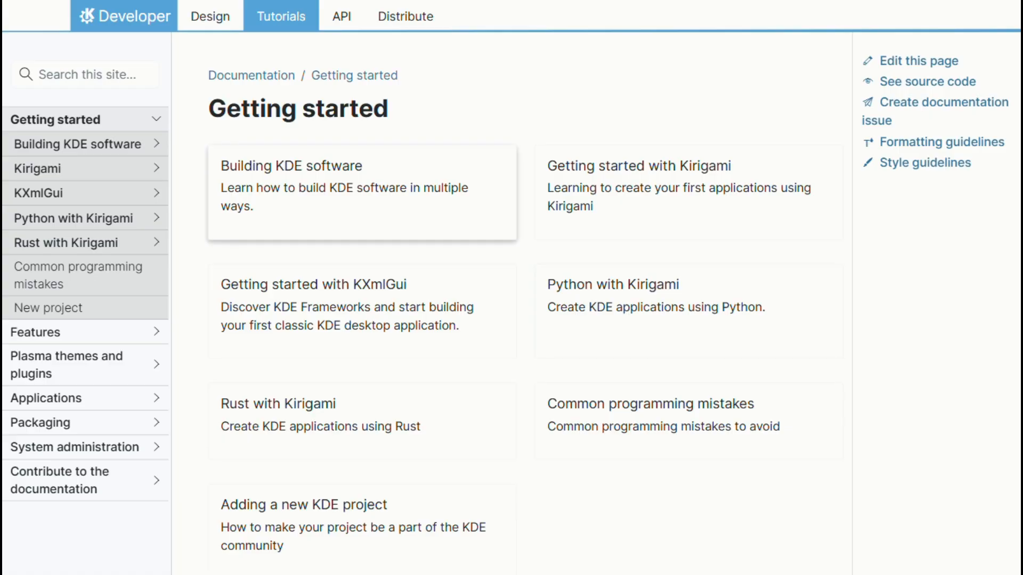
Open the Building KDE software card and scroll to the 'Choosing the right method' table.
click(291, 165)
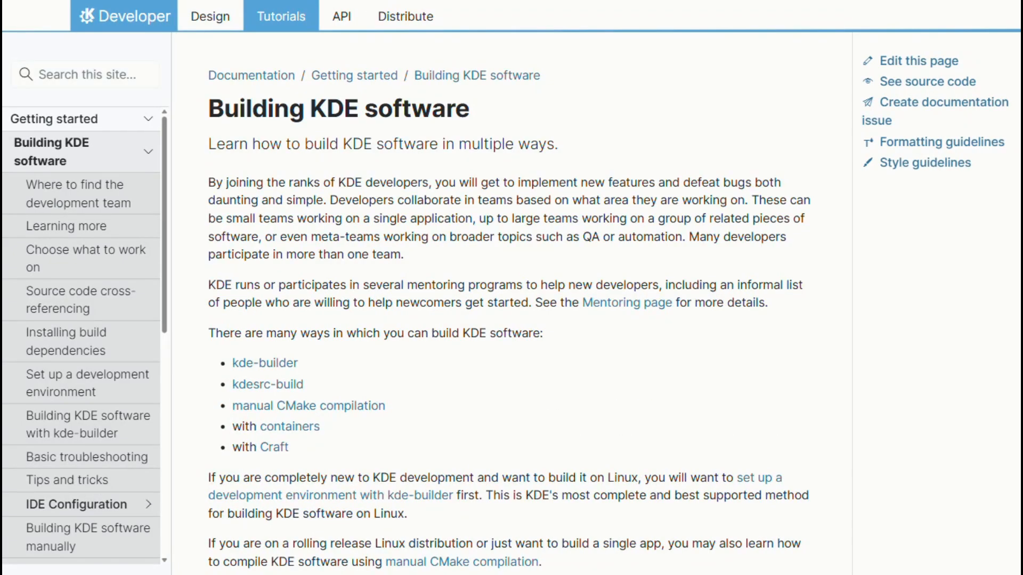
scroll(down, 3)
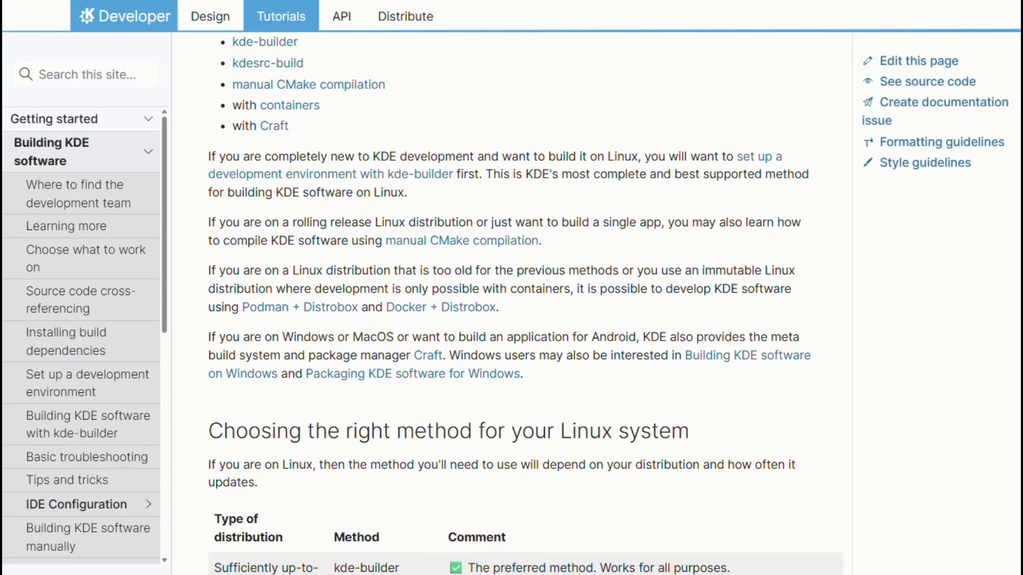
scroll(down, 3)
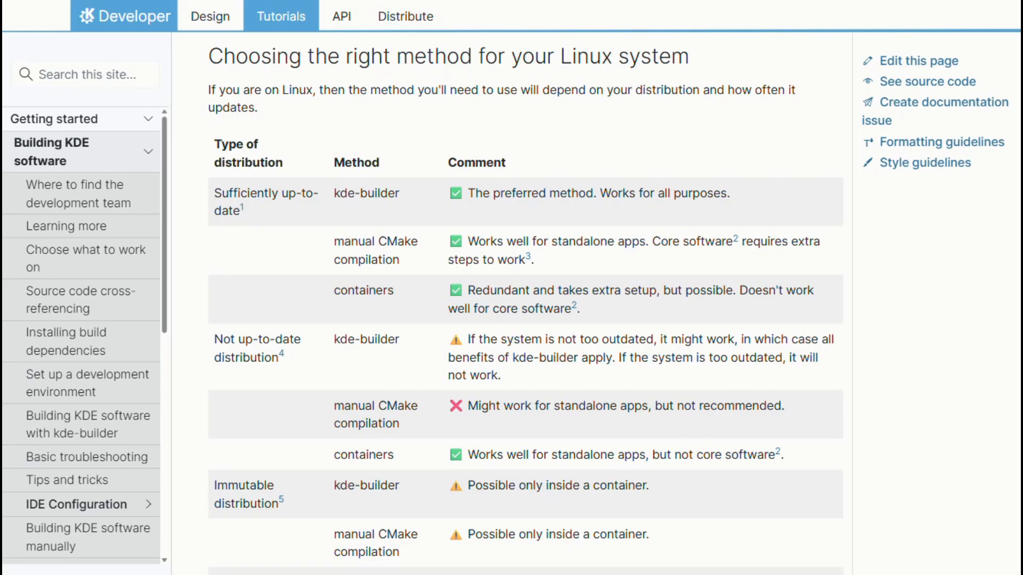
scroll(down, 3)
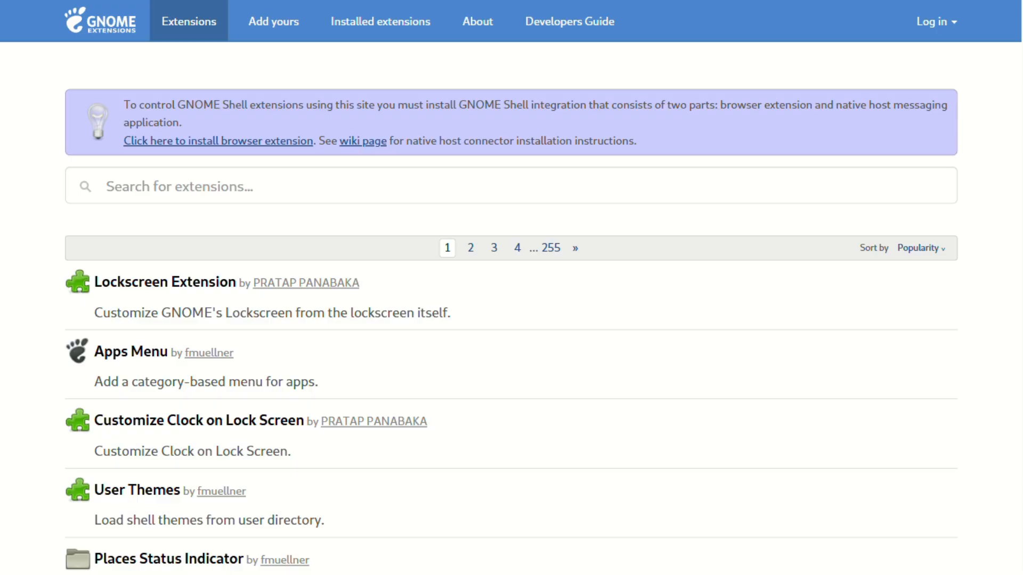
Scroll the popular extensions list past Extension List and AppIndicator to System Monitor.
scroll(down, 3)
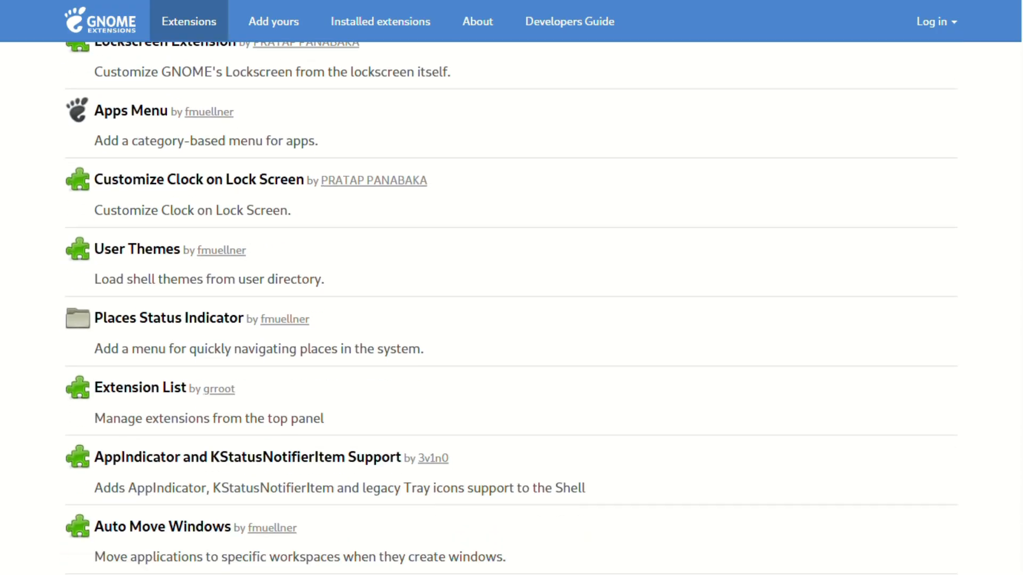
scroll(down, 3)
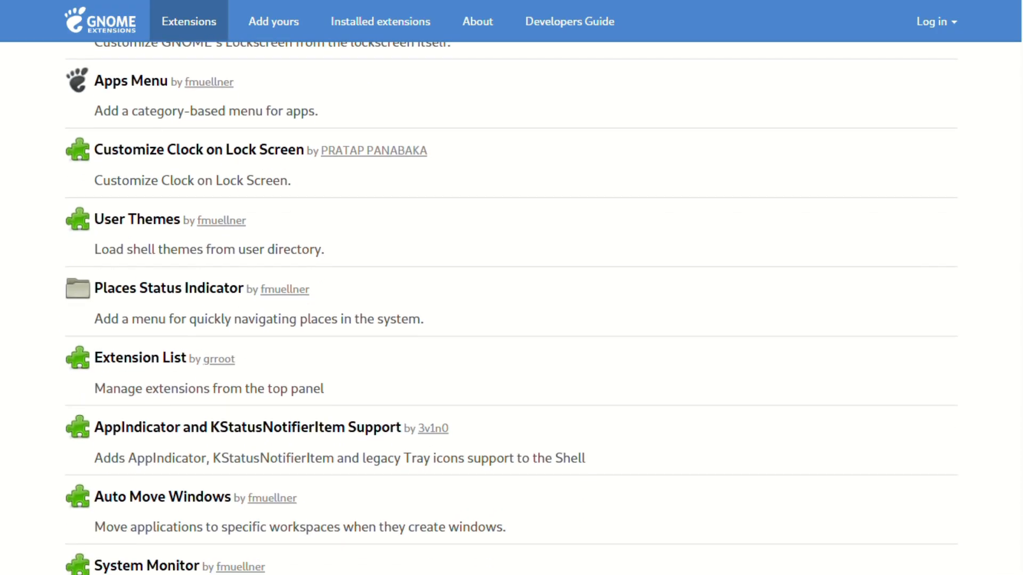
scroll(down, 3)
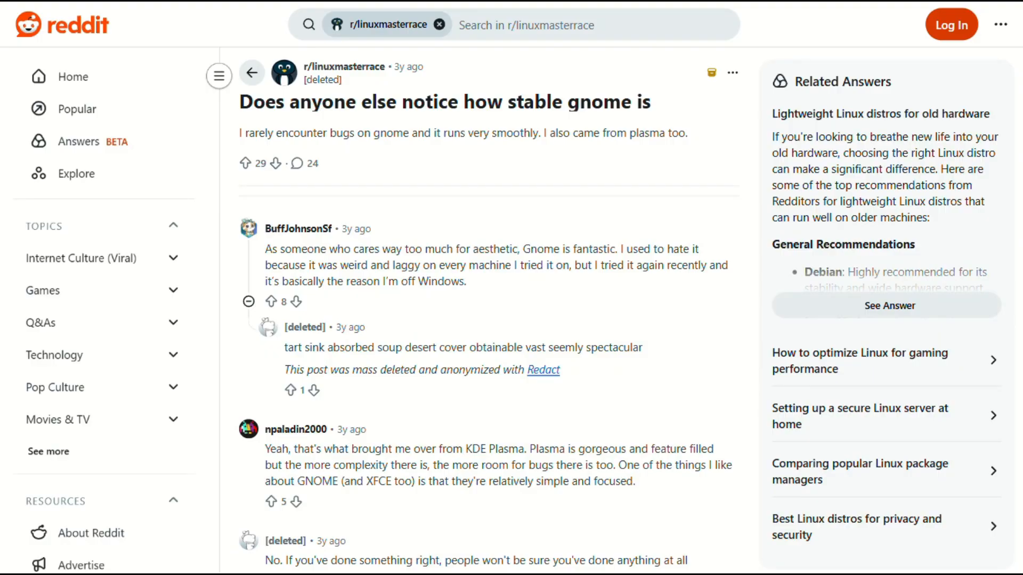
Scroll the 'Does anyone else notice how stable gnome is' comments to the KDE comparison.
scroll(down, 3)
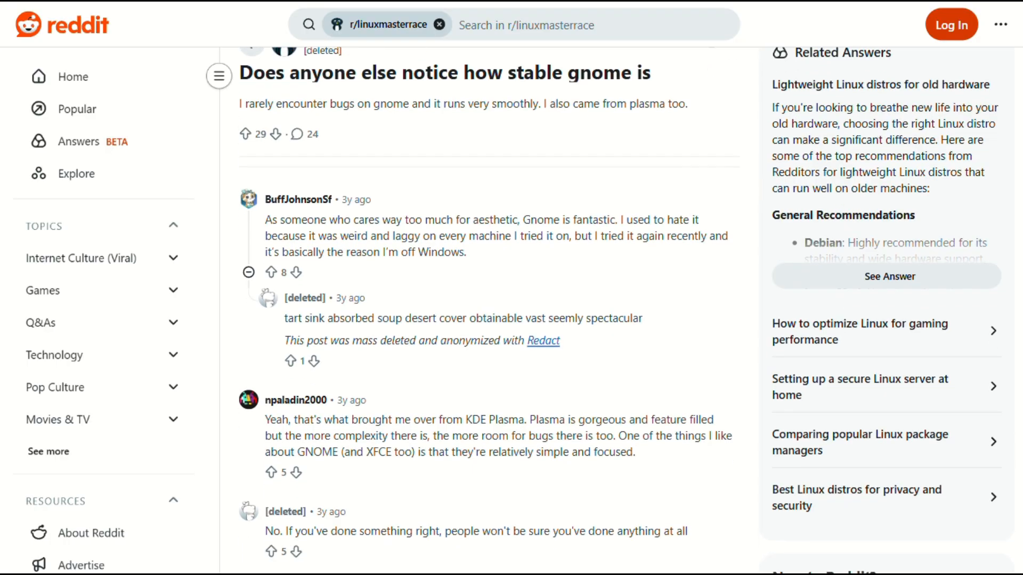
scroll(down, 3)
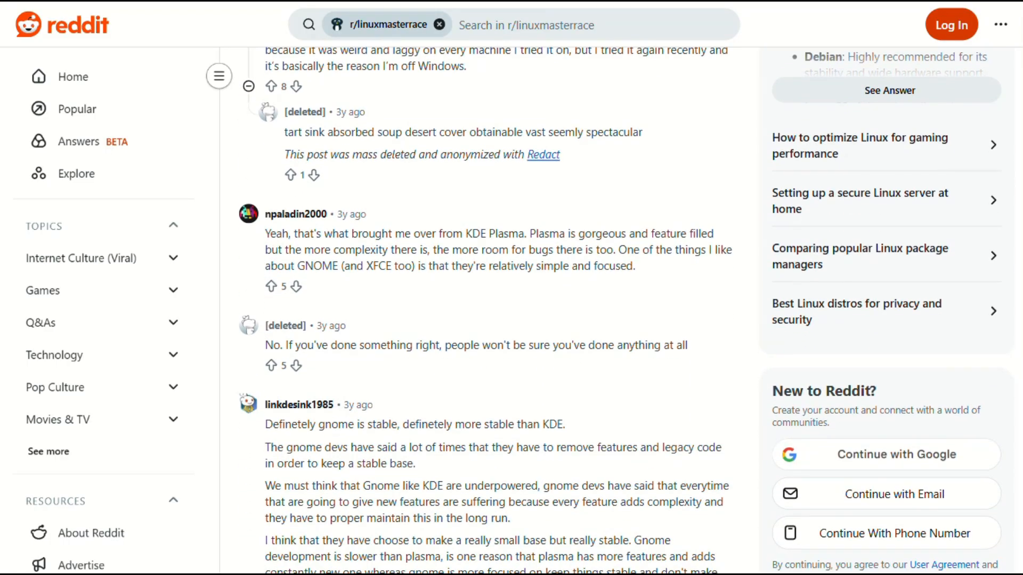
scroll(down, 3)
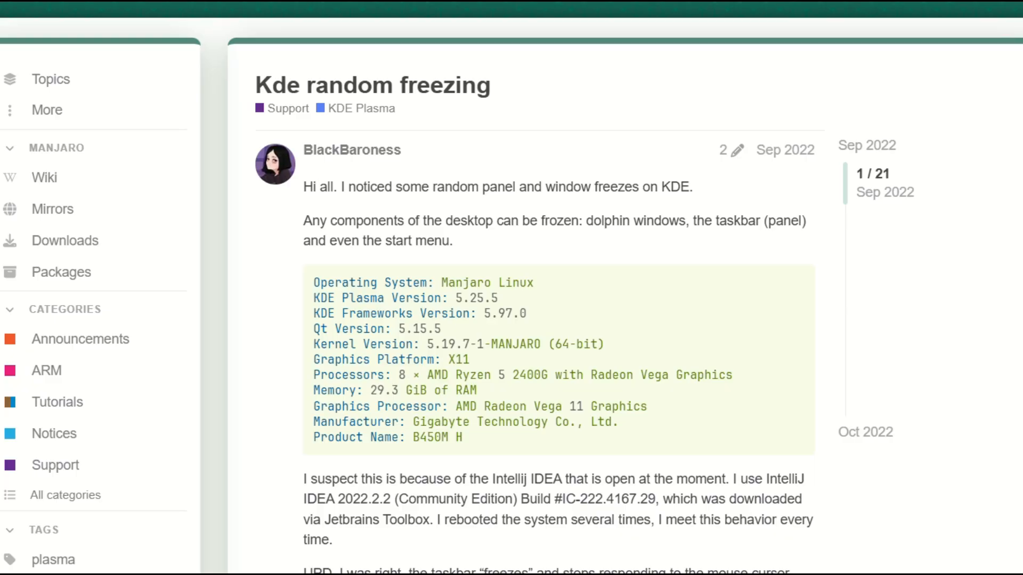
Read the Manjaro 'Kde random freezing' topic, then the r/Fedora GNOME-vs-Plasma comments.
scroll(down, 3)
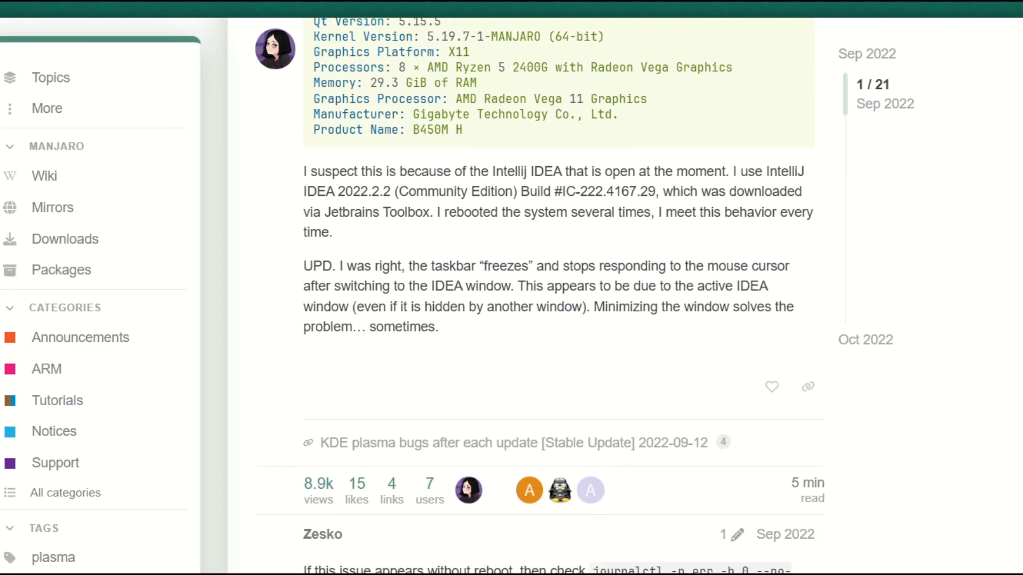
scroll(down, 3)
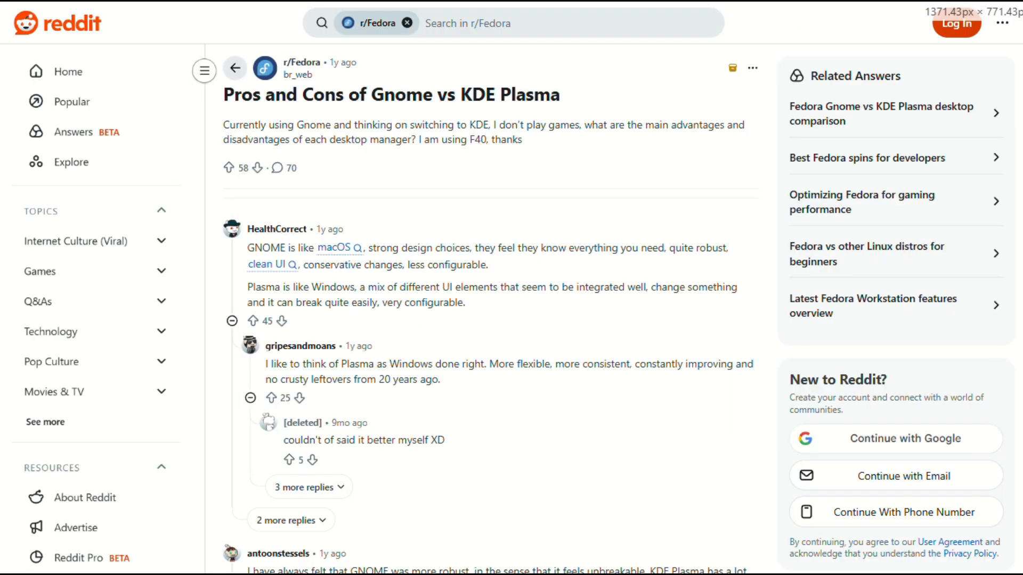
click(204, 70)
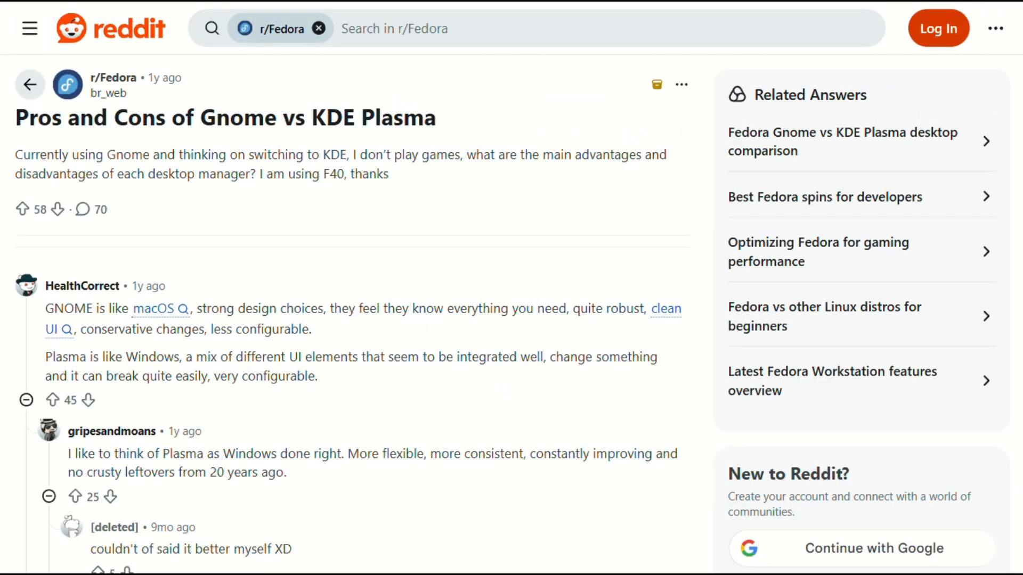
scroll(down, 3)
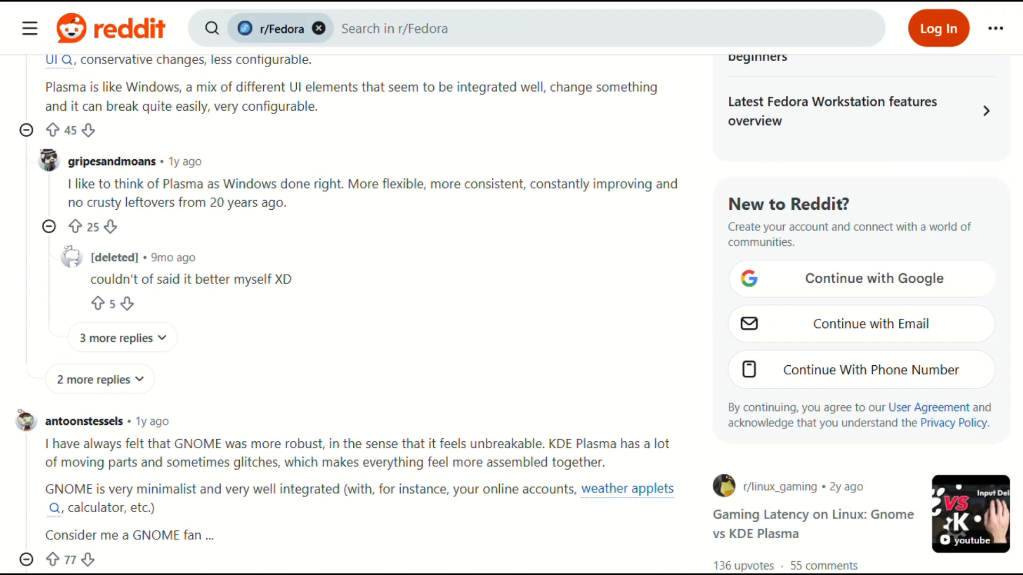
scroll(down, 3)
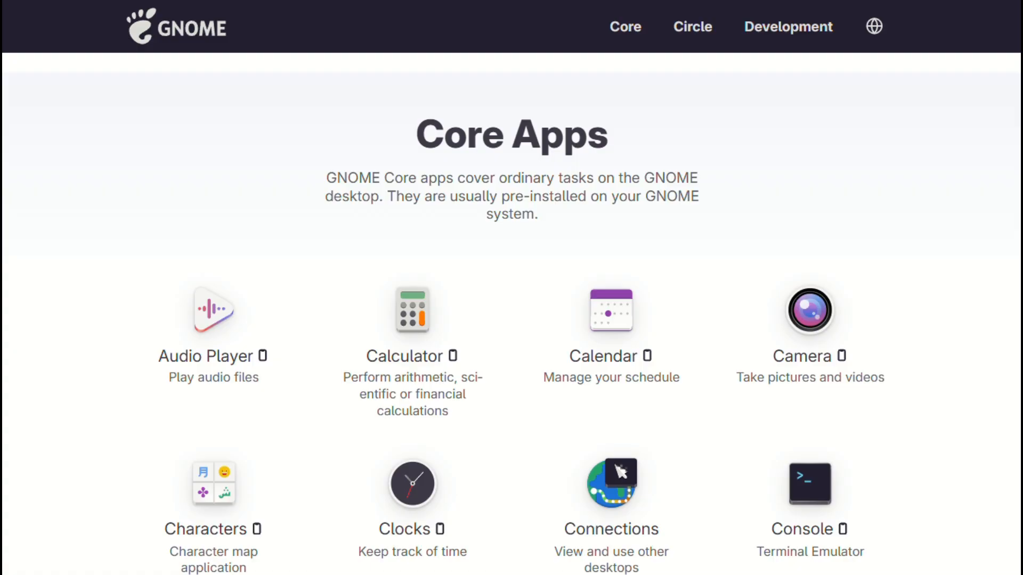
Scroll the apps.gnome.org Core Apps list down past Settings, Software and System Monitor to Text Editor.
scroll(down, 3)
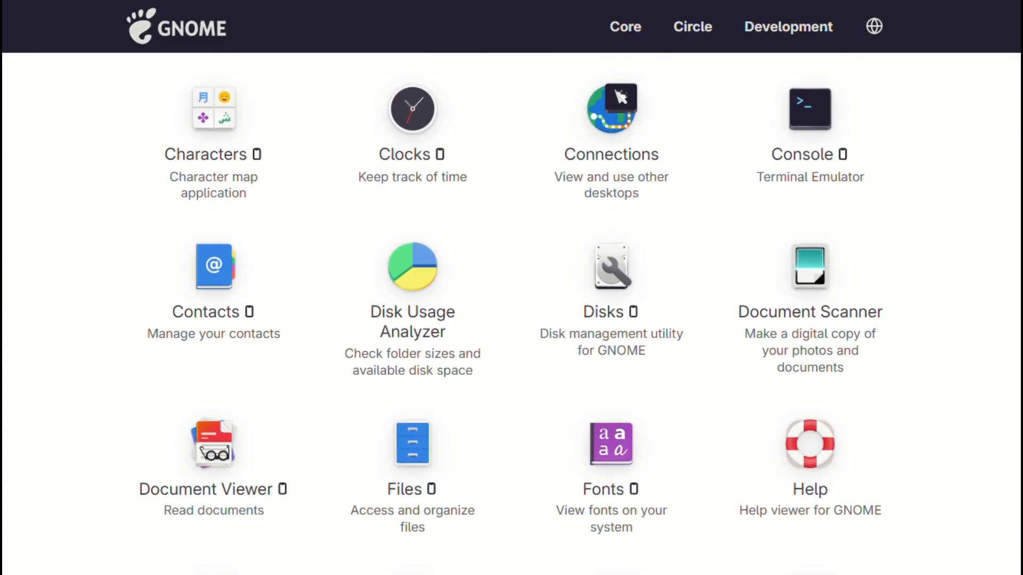
scroll(down, 3)
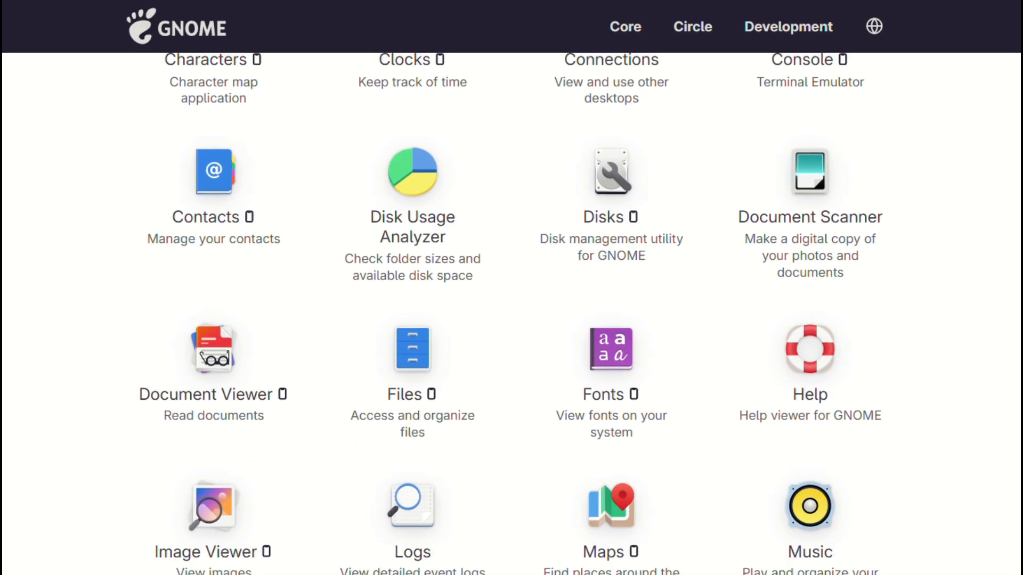
scroll(down, 3)
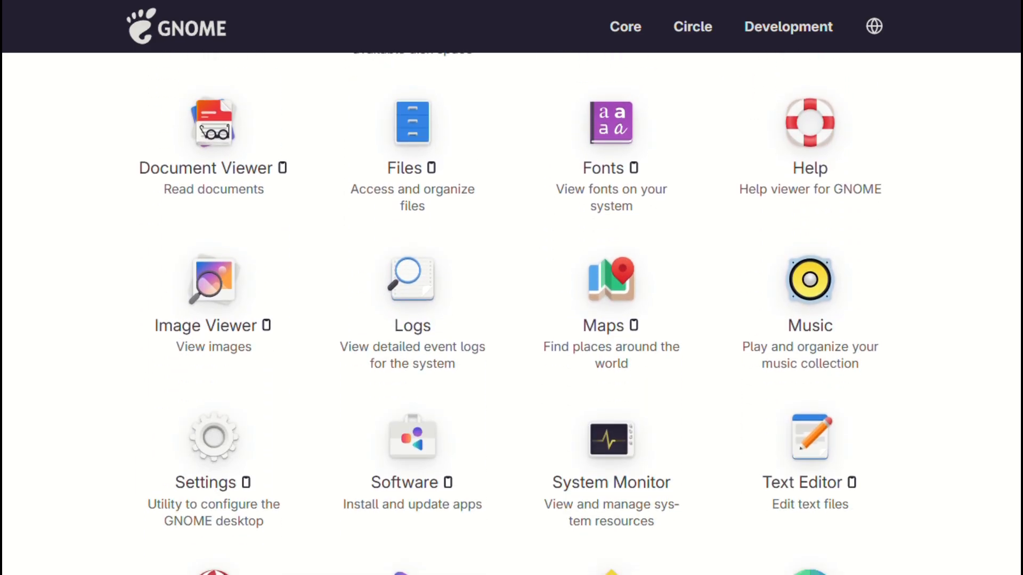
scroll(down, 3)
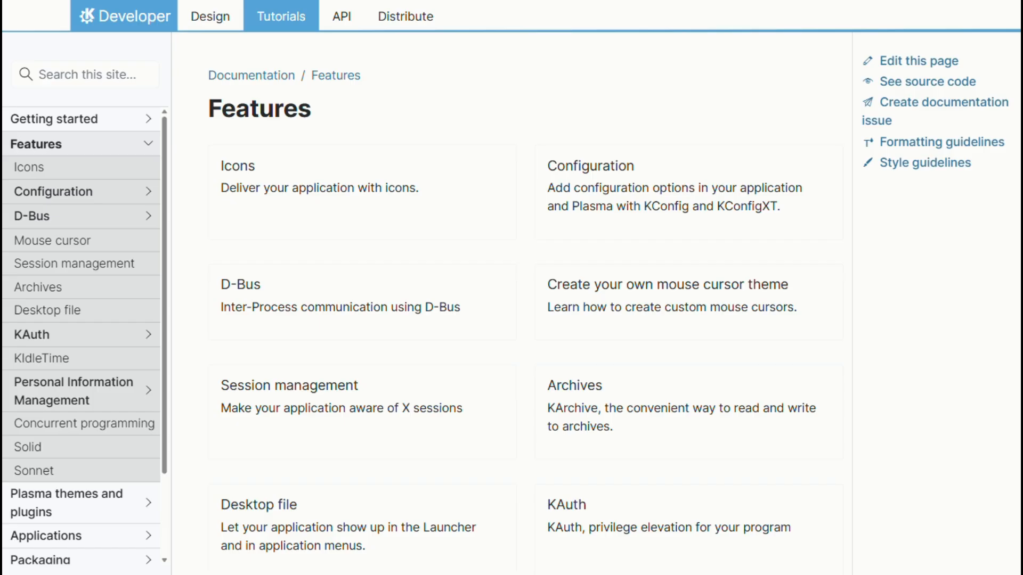
click(67, 502)
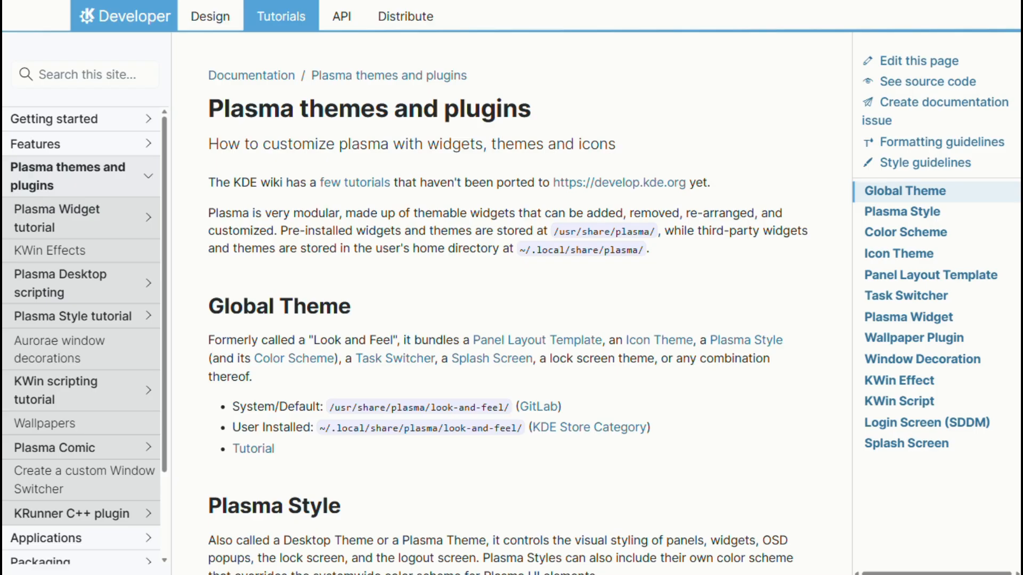
click(46, 538)
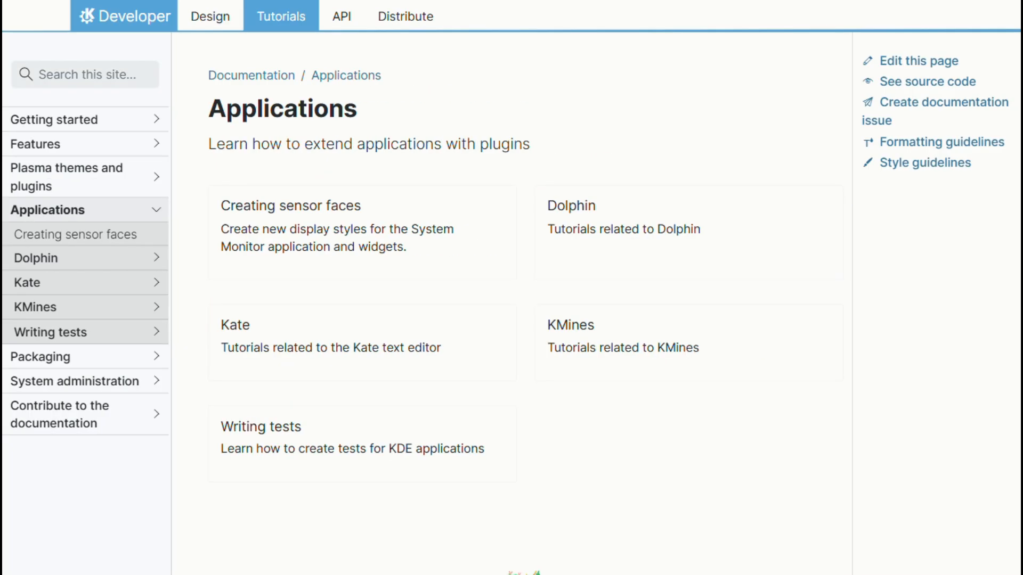
mouse_move(40, 356)
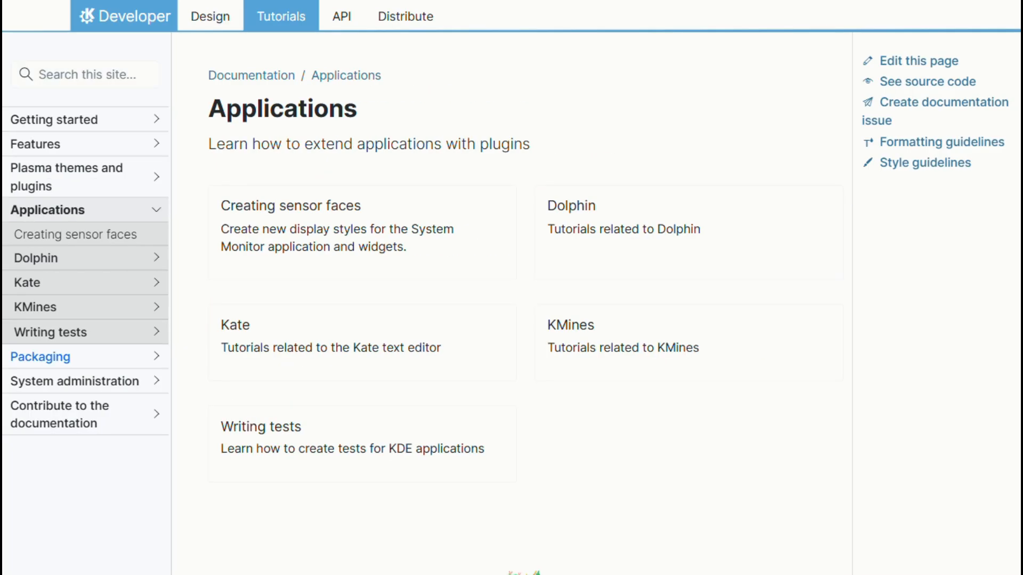
click(40, 357)
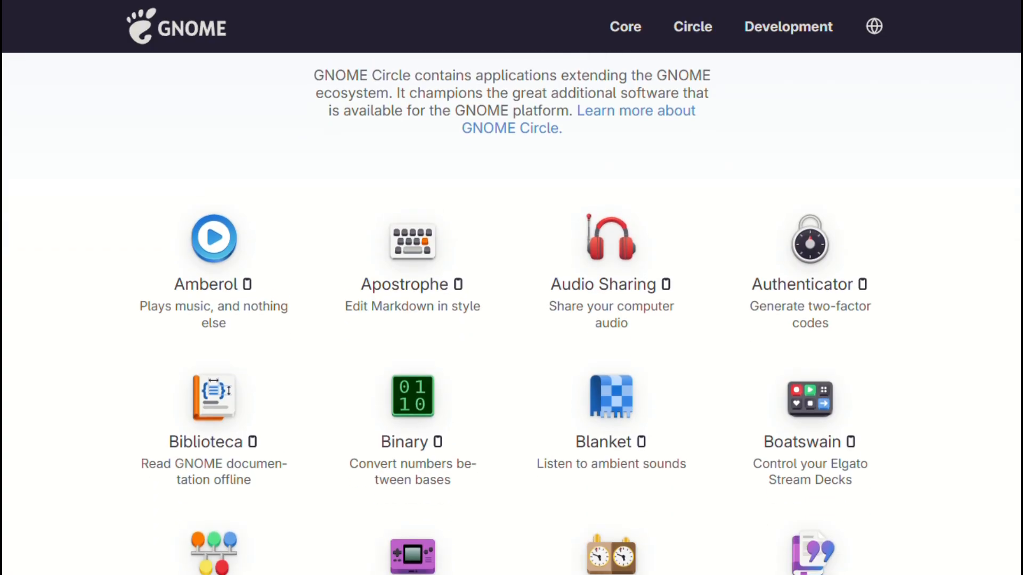
scroll(down, 3)
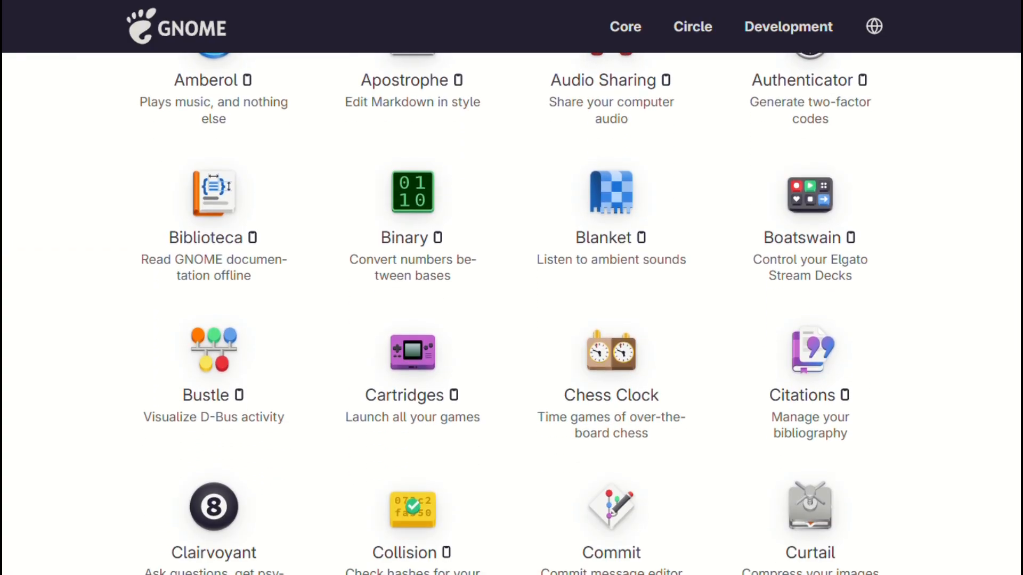
scroll(down, 3)
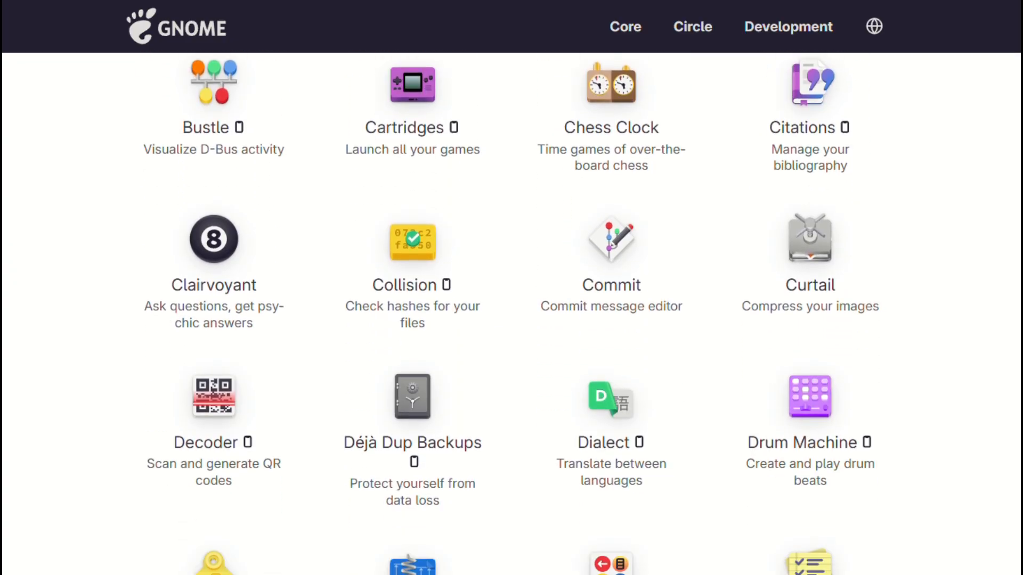
scroll(down, 3)
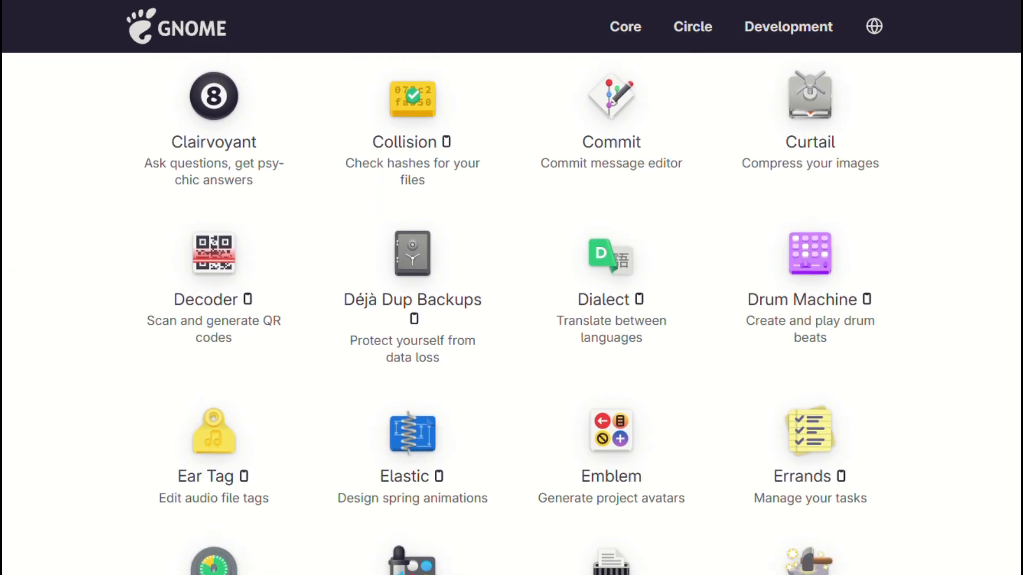
scroll(down, 3)
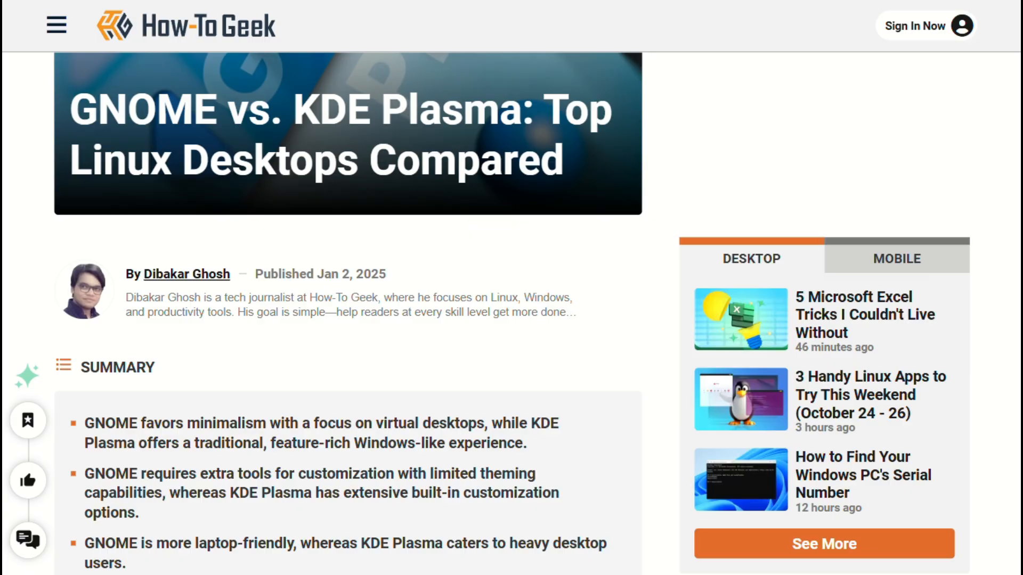
scroll(down, 3)
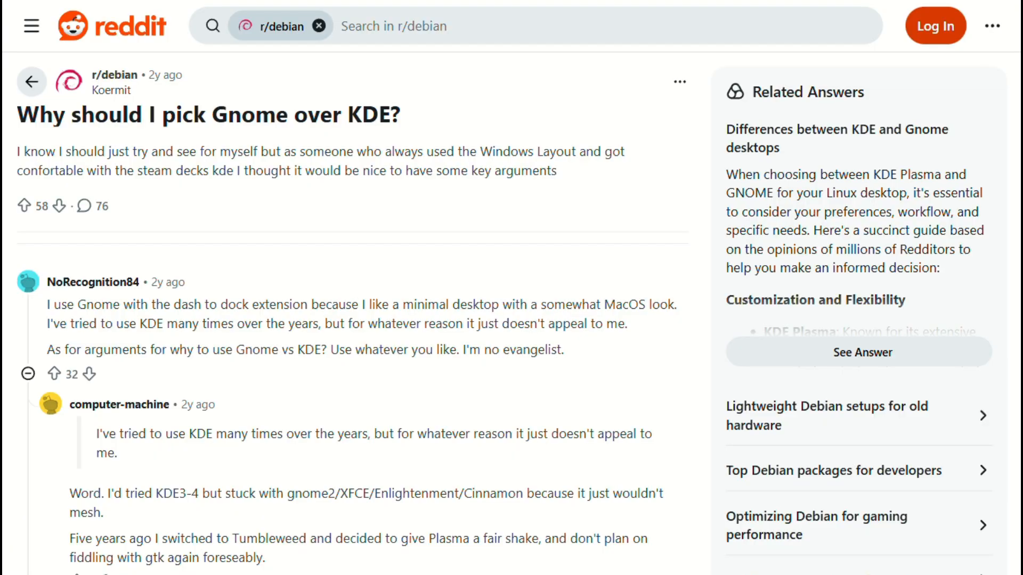
scroll(down, 3)
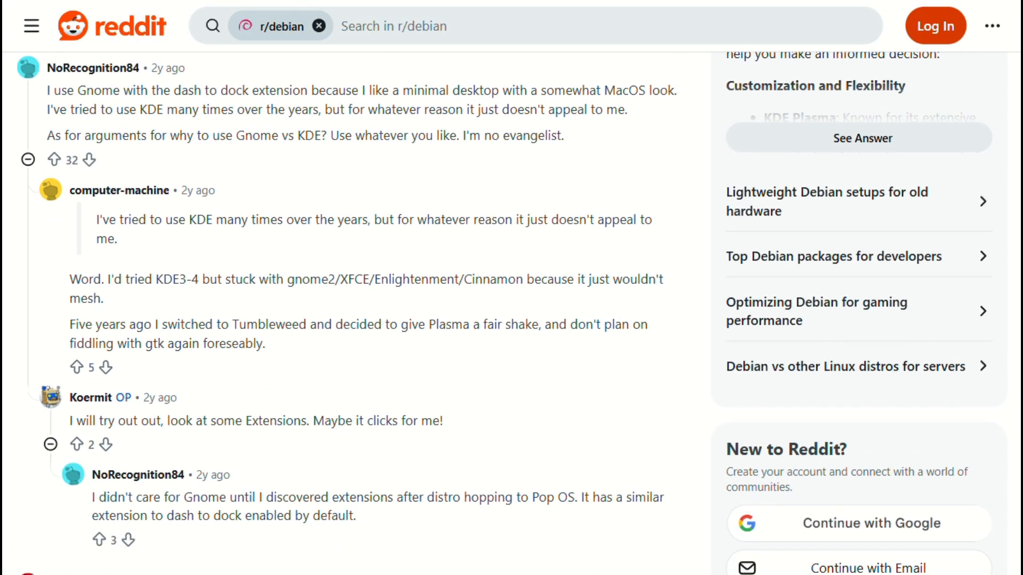
scroll(down, 3)
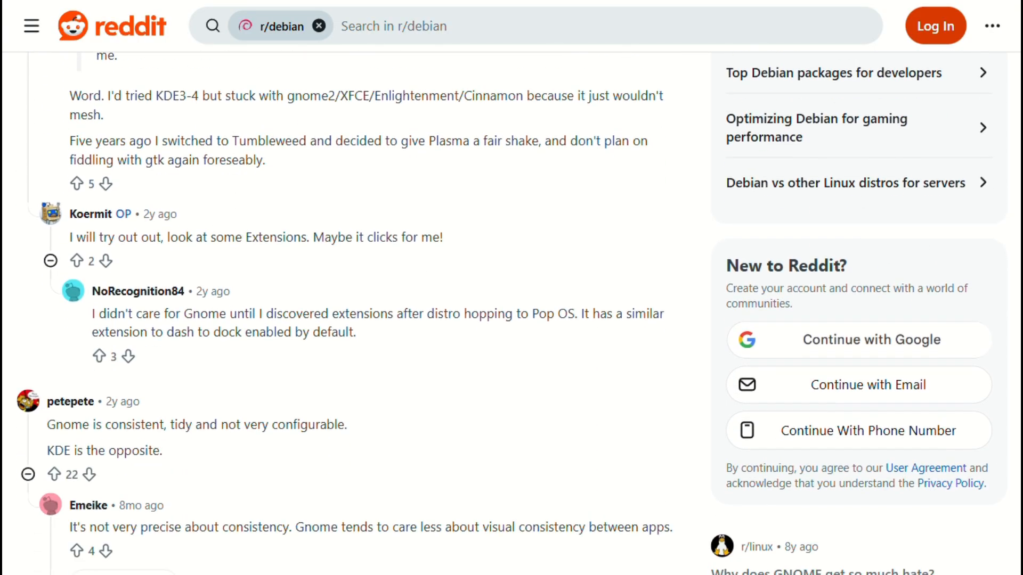
scroll(down, 3)
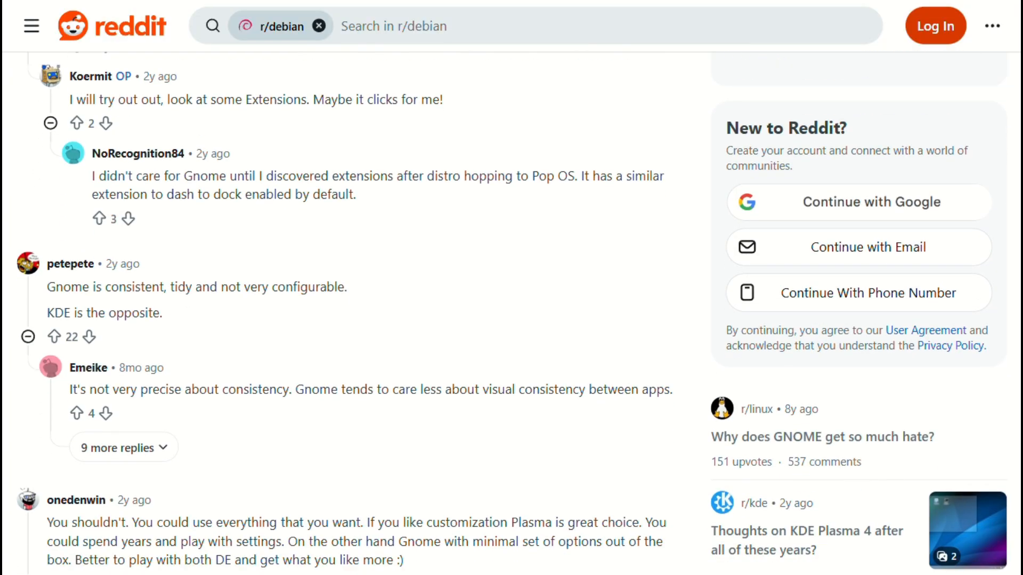
scroll(down, 3)
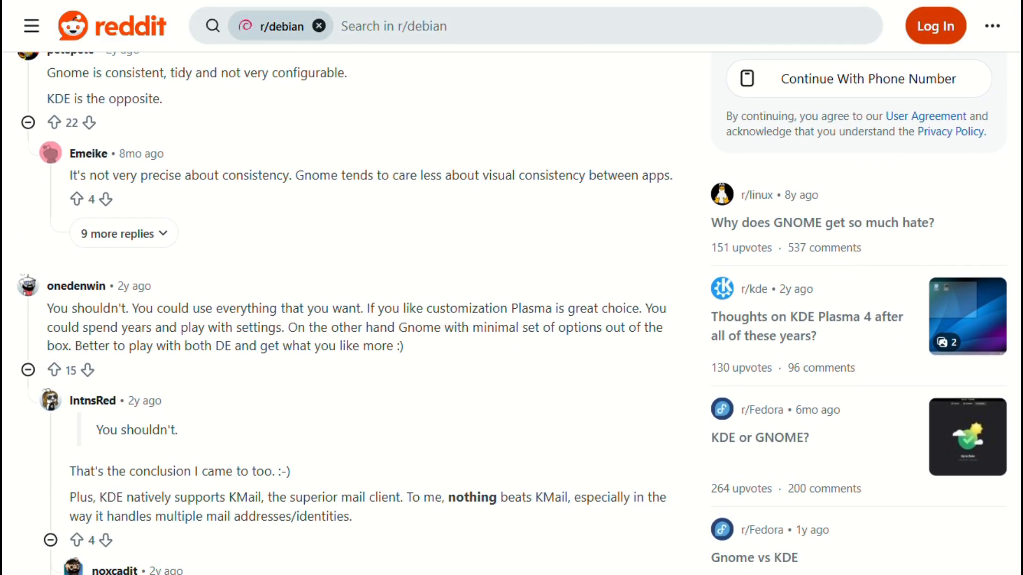
scroll(down, 3)
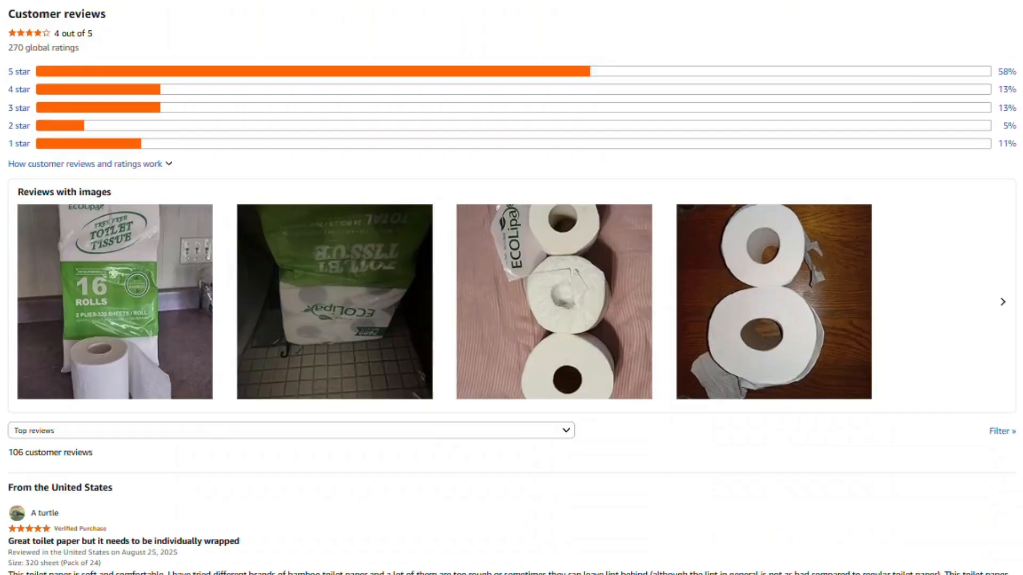
scroll(down, 3)
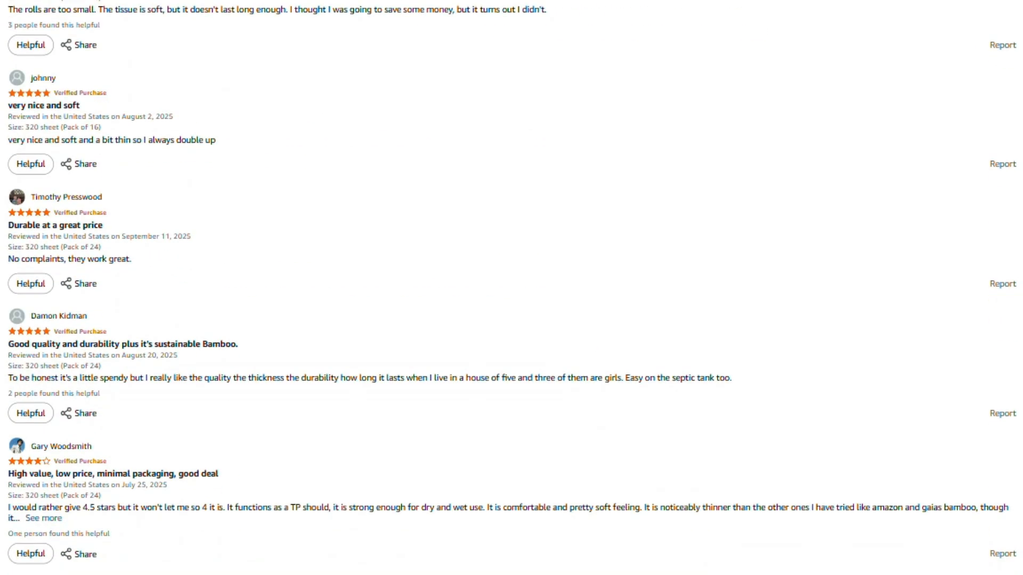
scroll(down, 3)
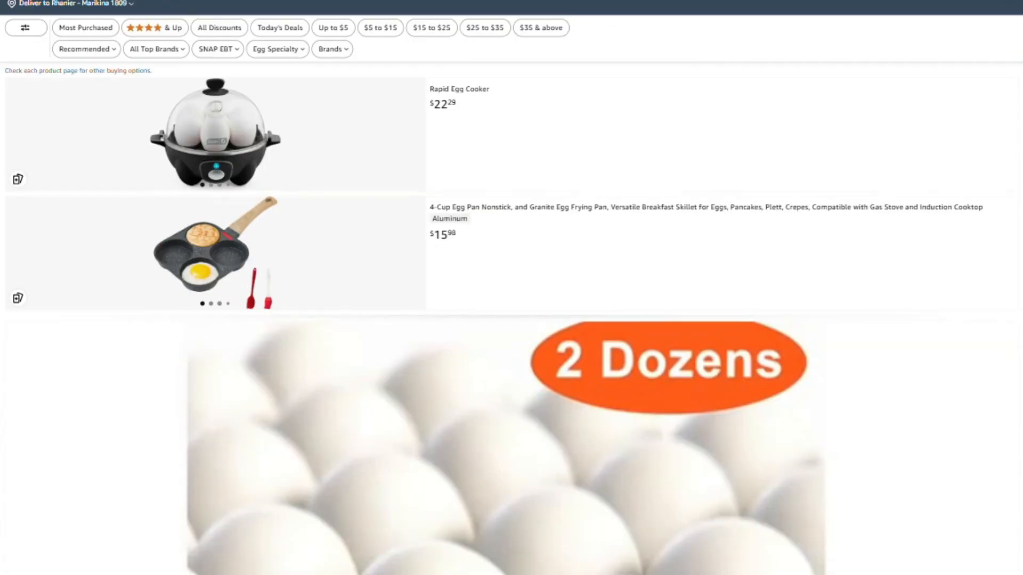
scroll(down, 3)
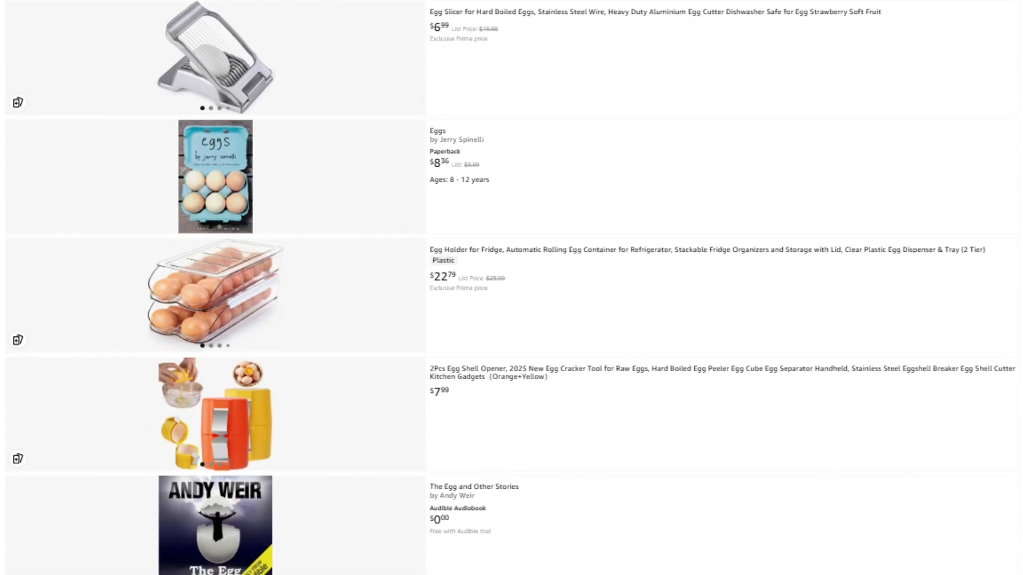
scroll(down, 3)
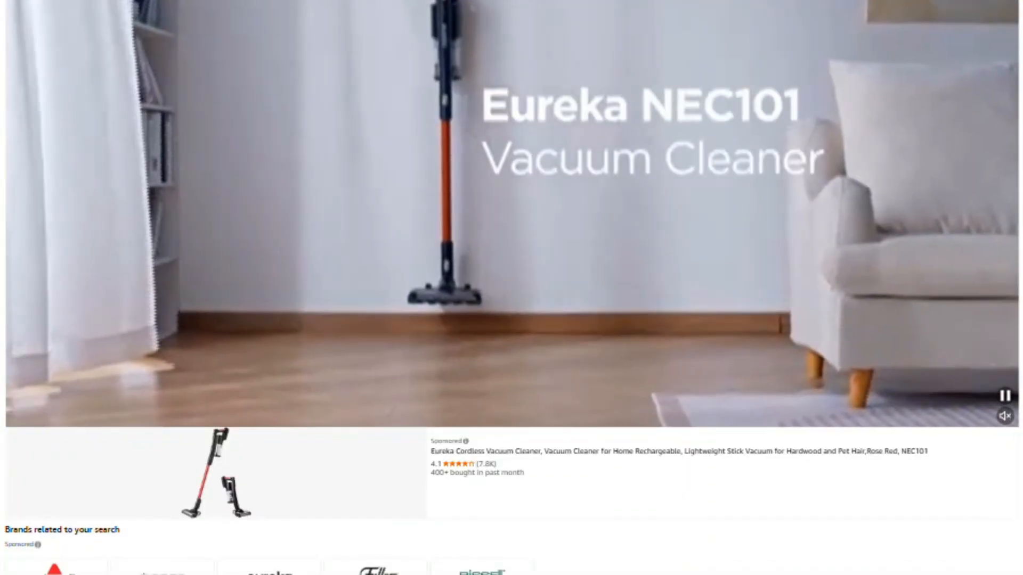
scroll(down, 3)
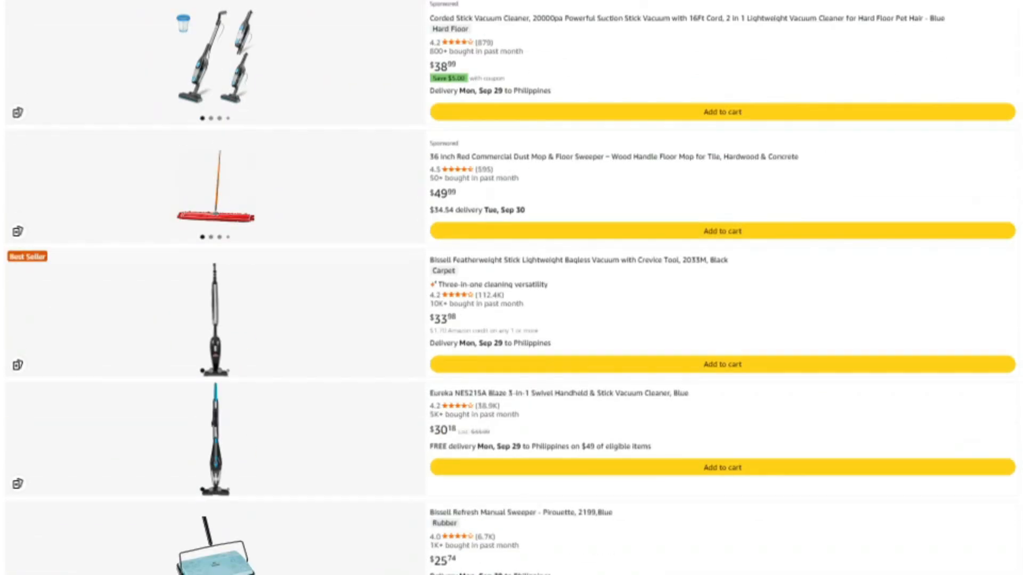
scroll(down, 3)
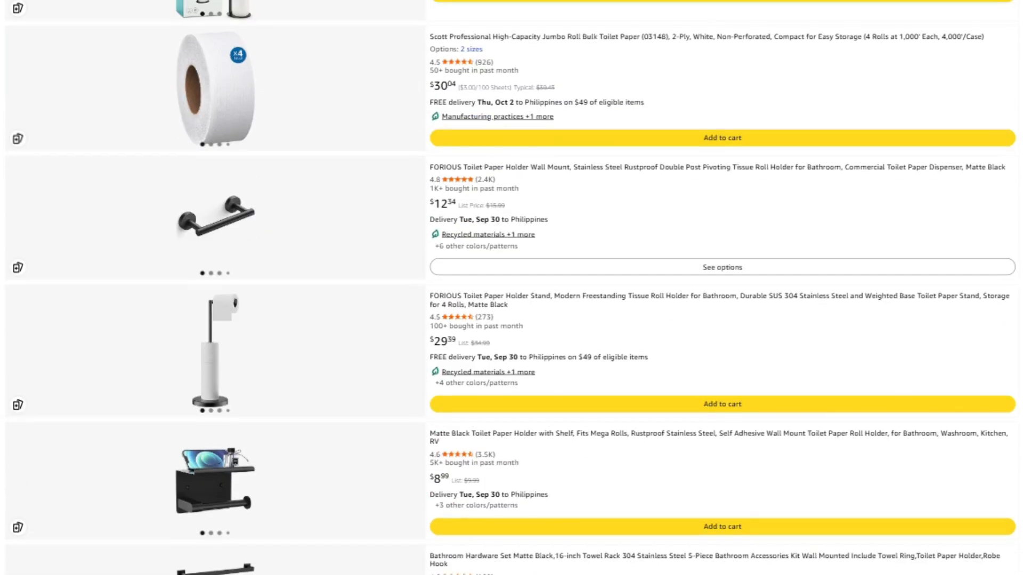
scroll(down, 3)
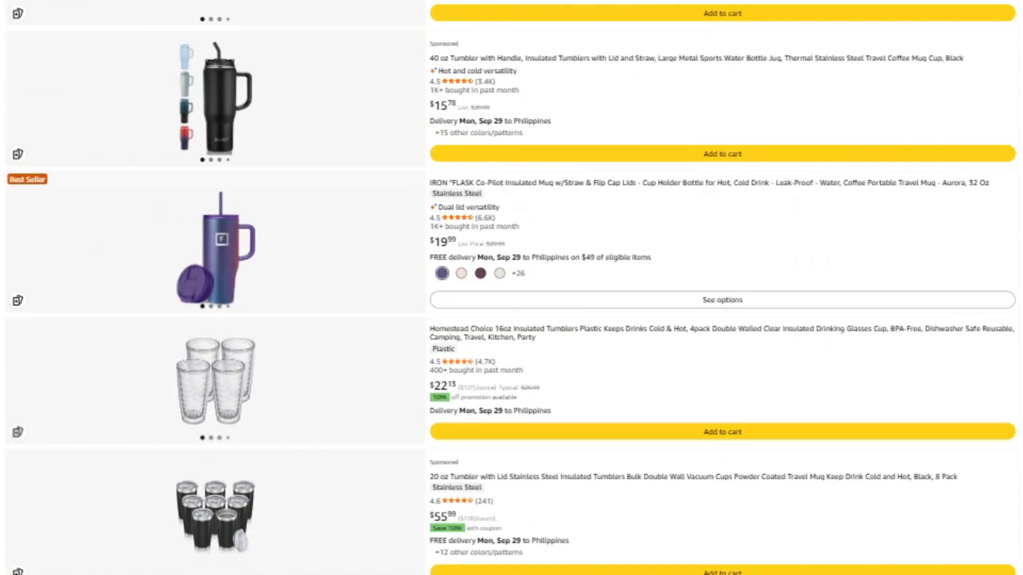
scroll(down, 3)
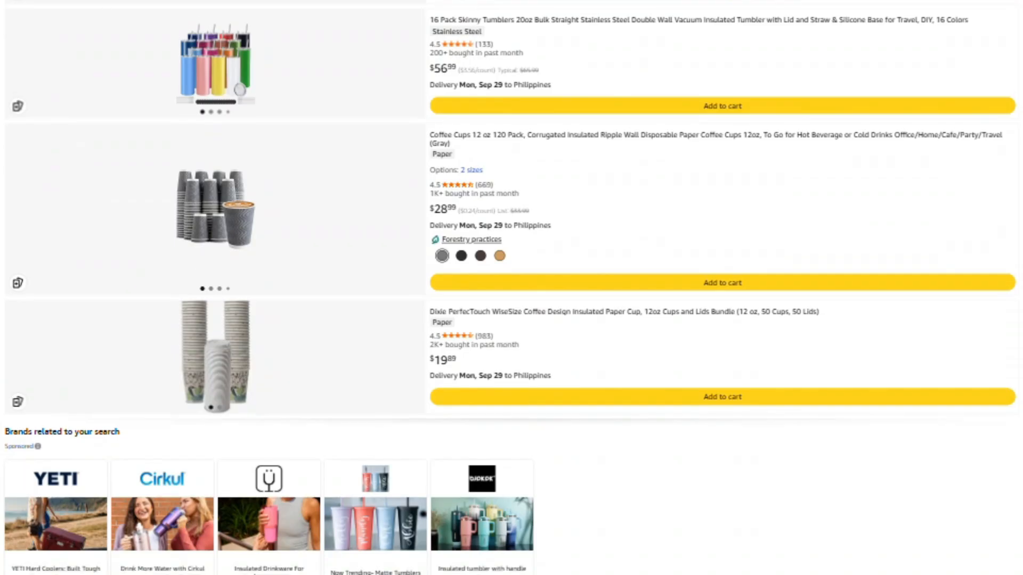
scroll(down, 3)
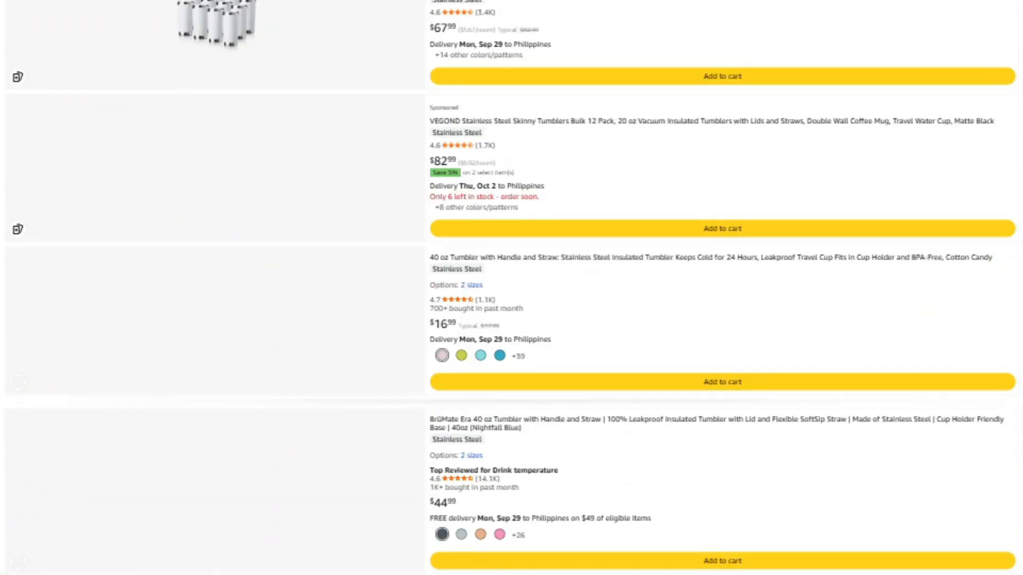
scroll(down, 3)
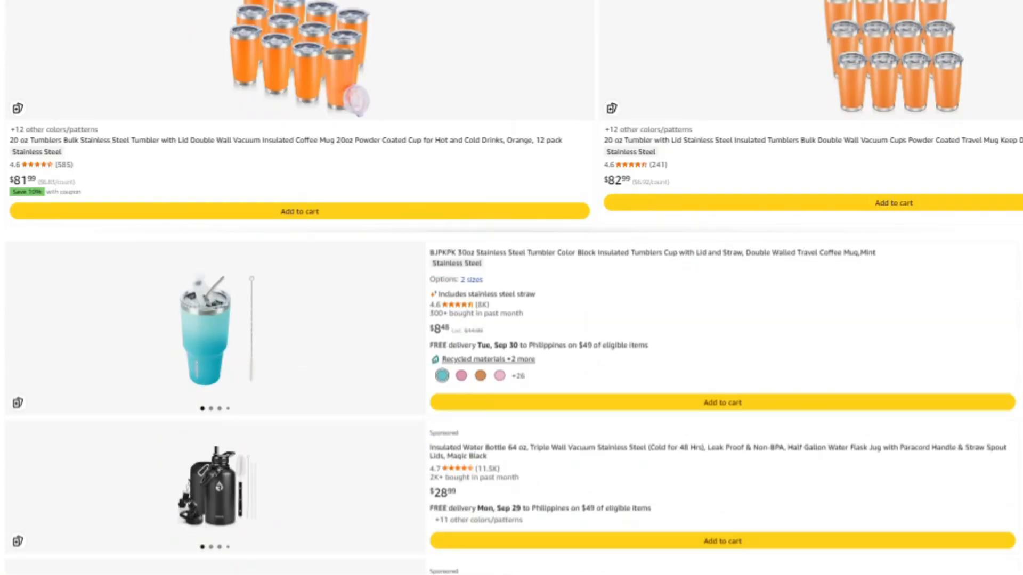